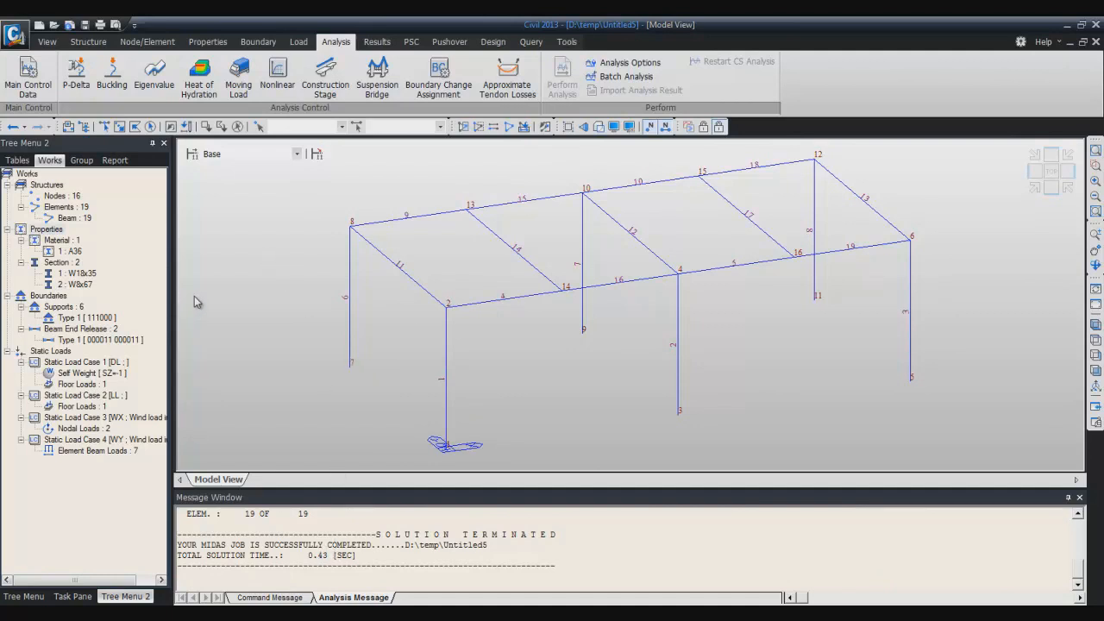
Switch the ribbon to the Results tools for the completed analysis.
{"action": "left_click", "coordinate": [376, 42]}
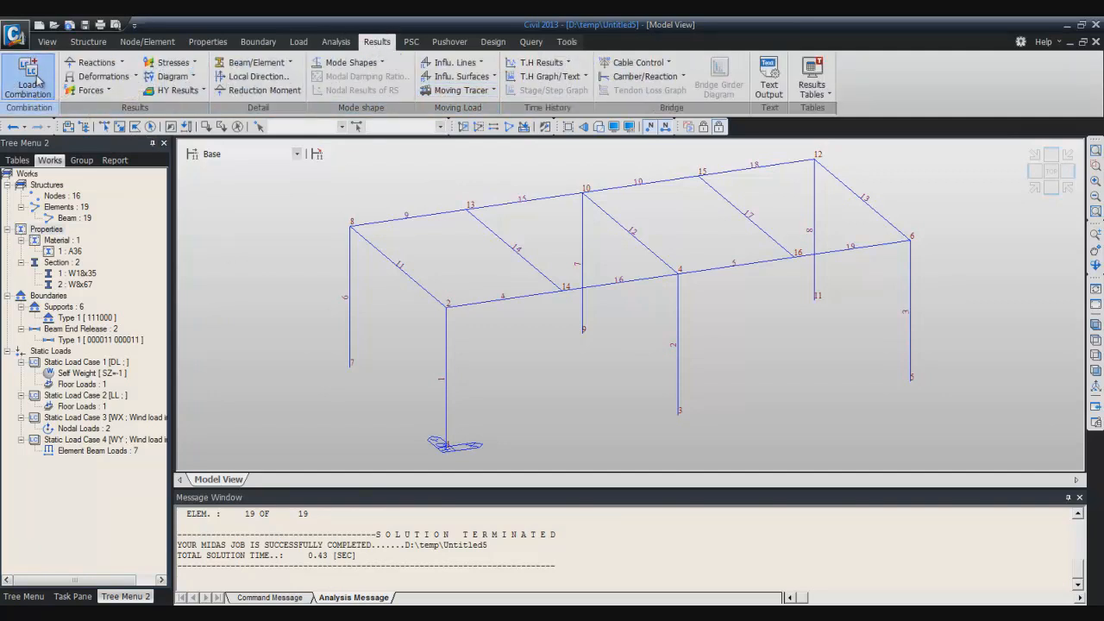
Add combination LBC1 with DL(ST) at factor 1.0 and begin the next row.
{"action": "left_click", "coordinate": [28, 78]}
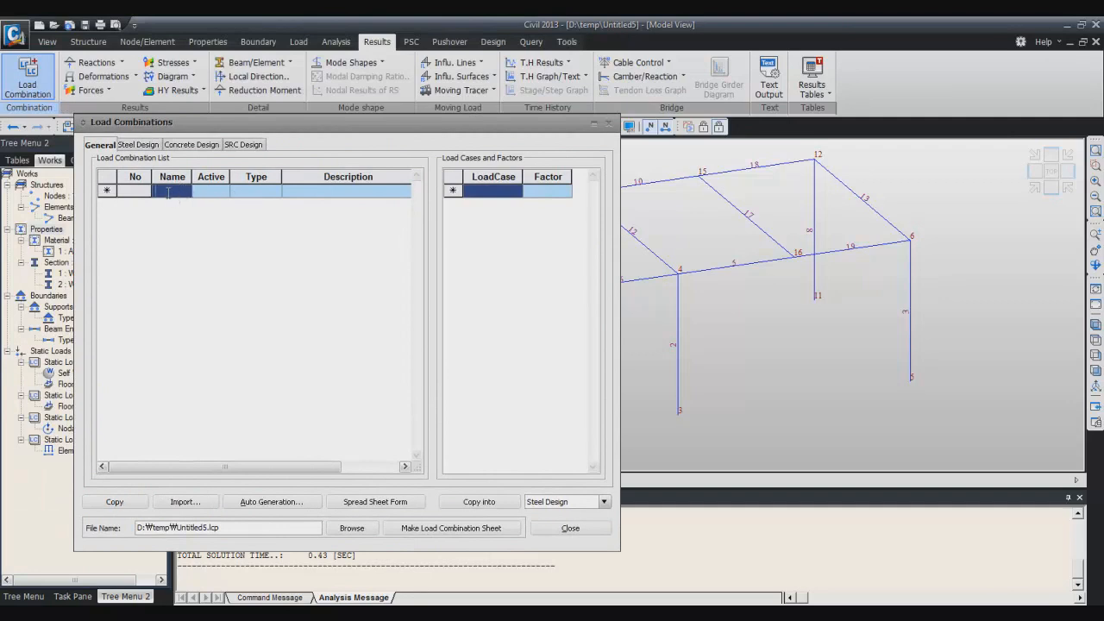
{"action": "type", "text": "LBS"}
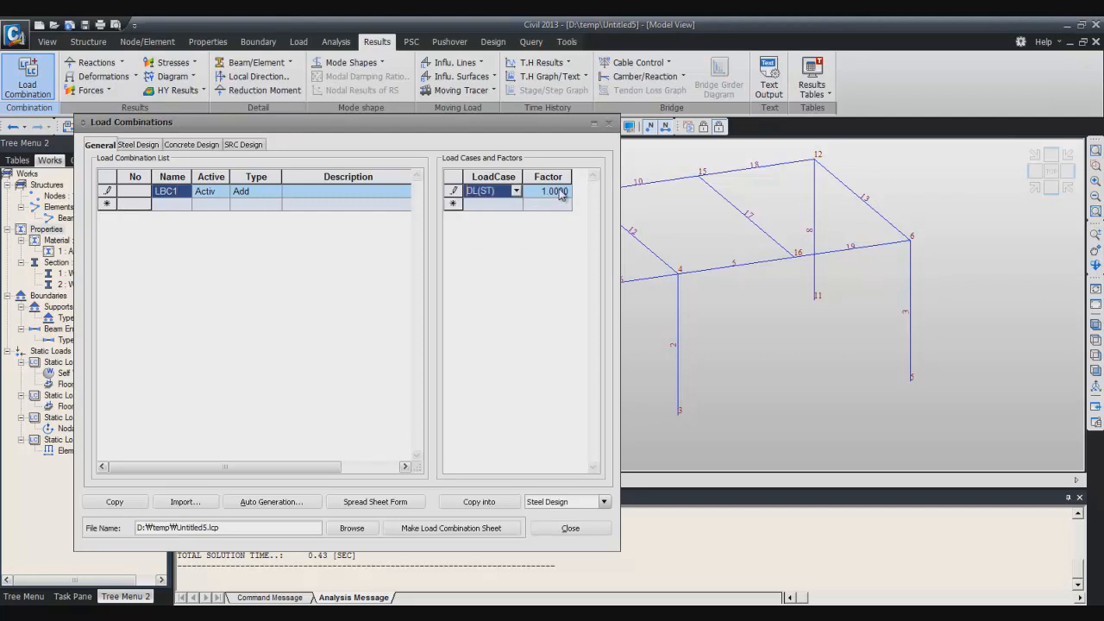
{"action": "left_click", "coordinate": [516, 204]}
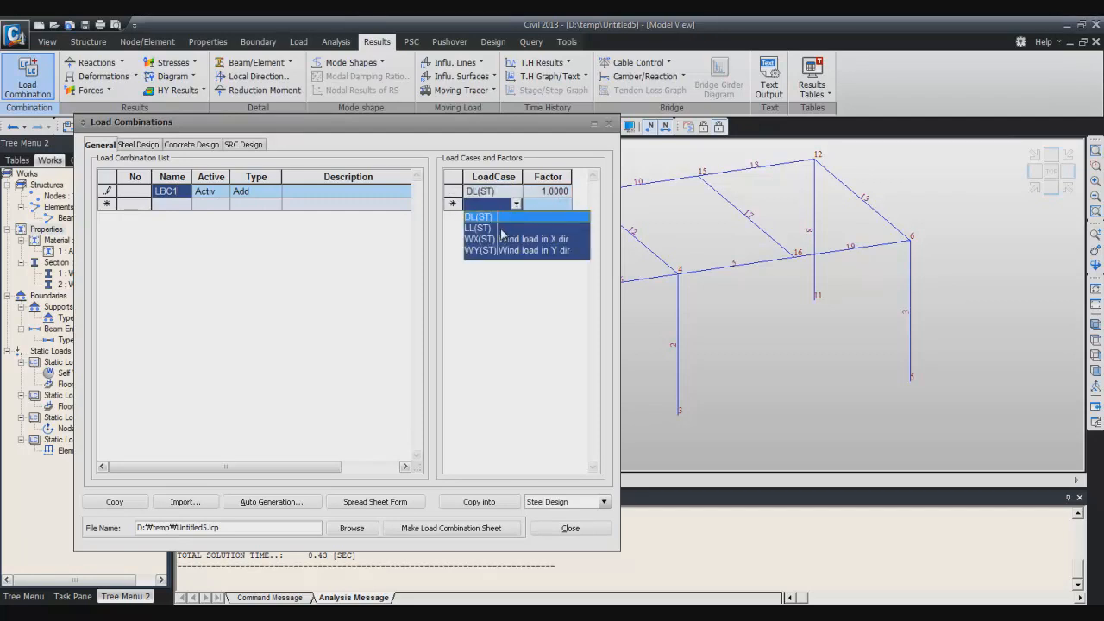
{"action": "left_click", "coordinate": [478, 227]}
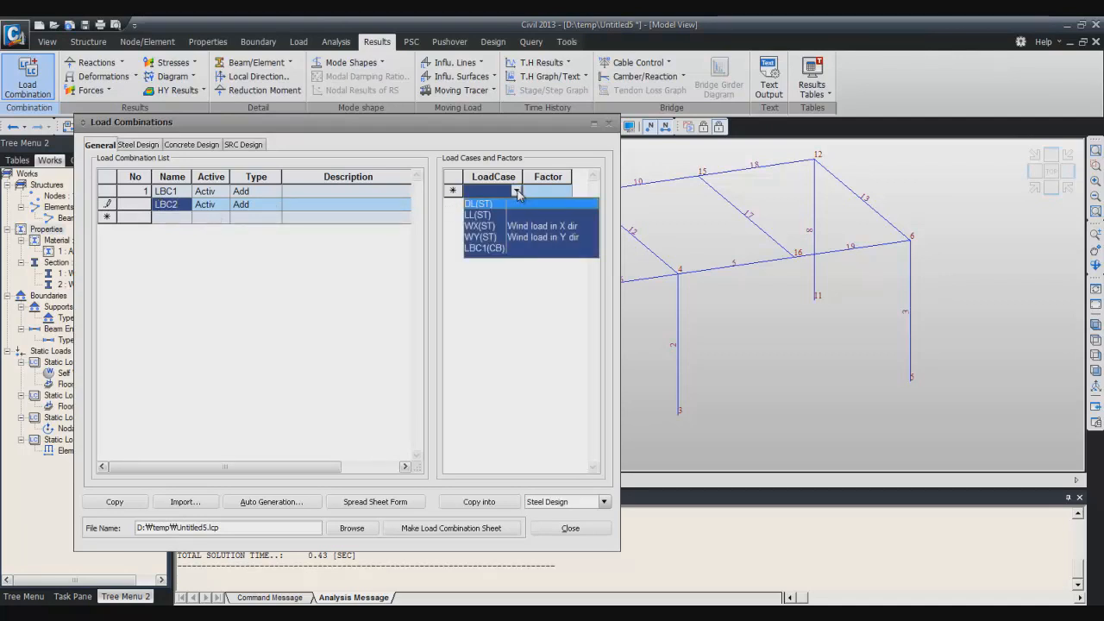
{"action": "mouse_move", "coordinate": [500, 207]}
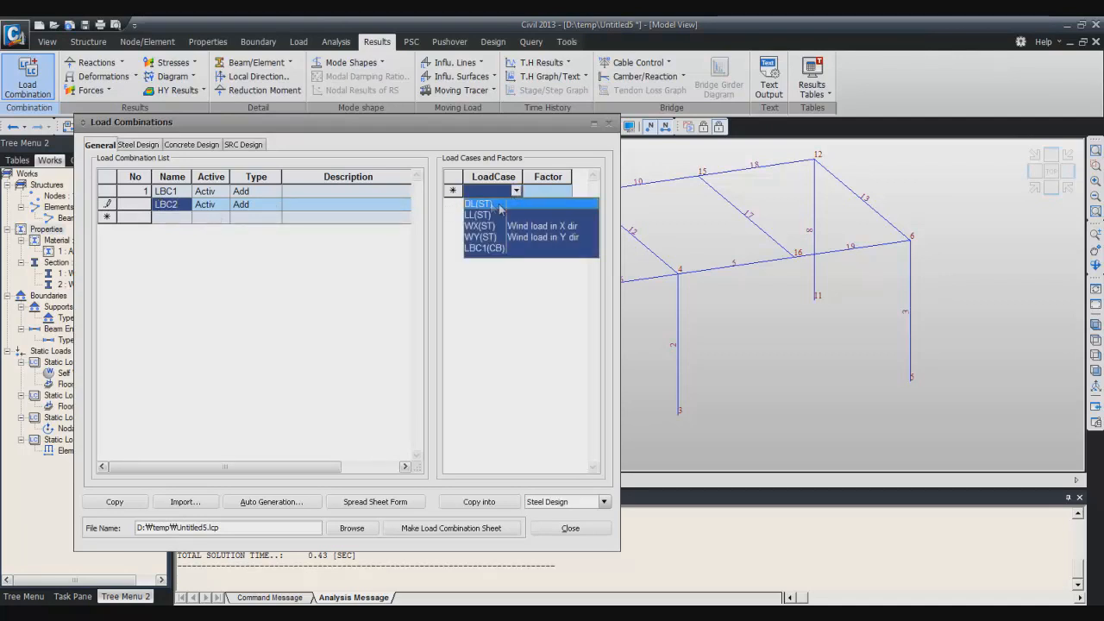
Define LBC2 as DL(ST) 1.2, LL(ST) 0.5 and WY(ST) 1.3, then close the editor.
{"action": "left_click", "coordinate": [484, 204]}
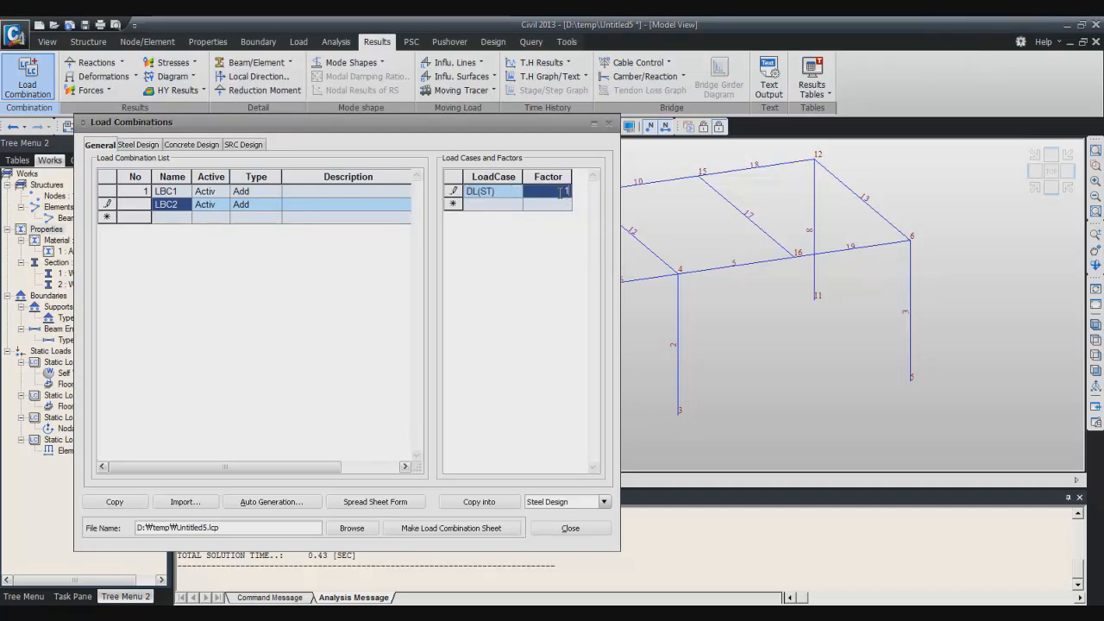
{"action": "left_click", "coordinate": [516, 206]}
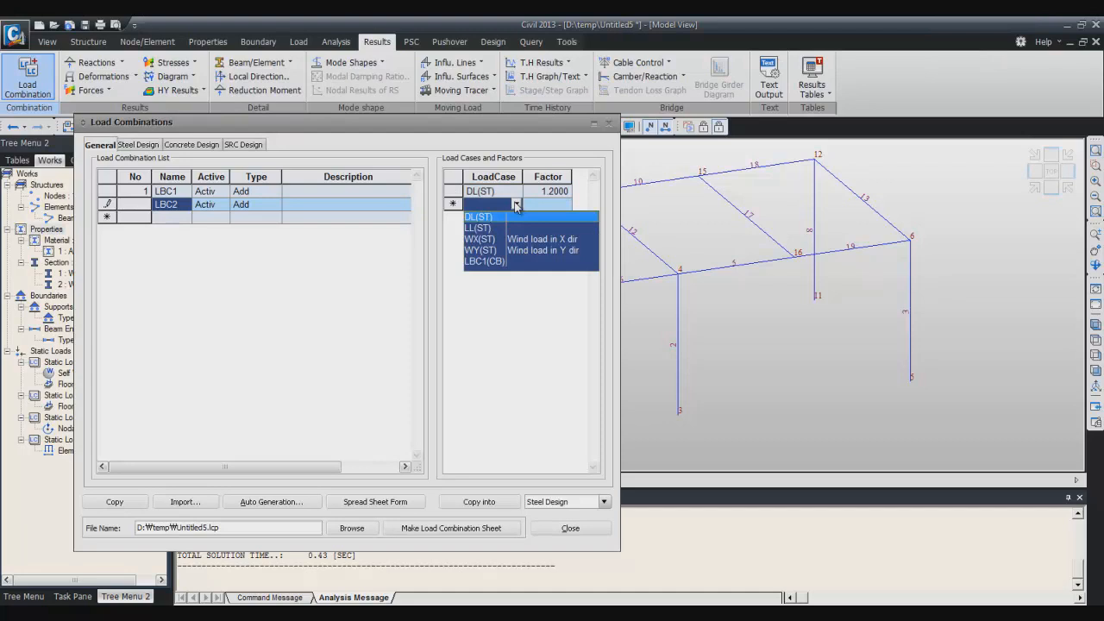
{"action": "left_click", "coordinate": [477, 228]}
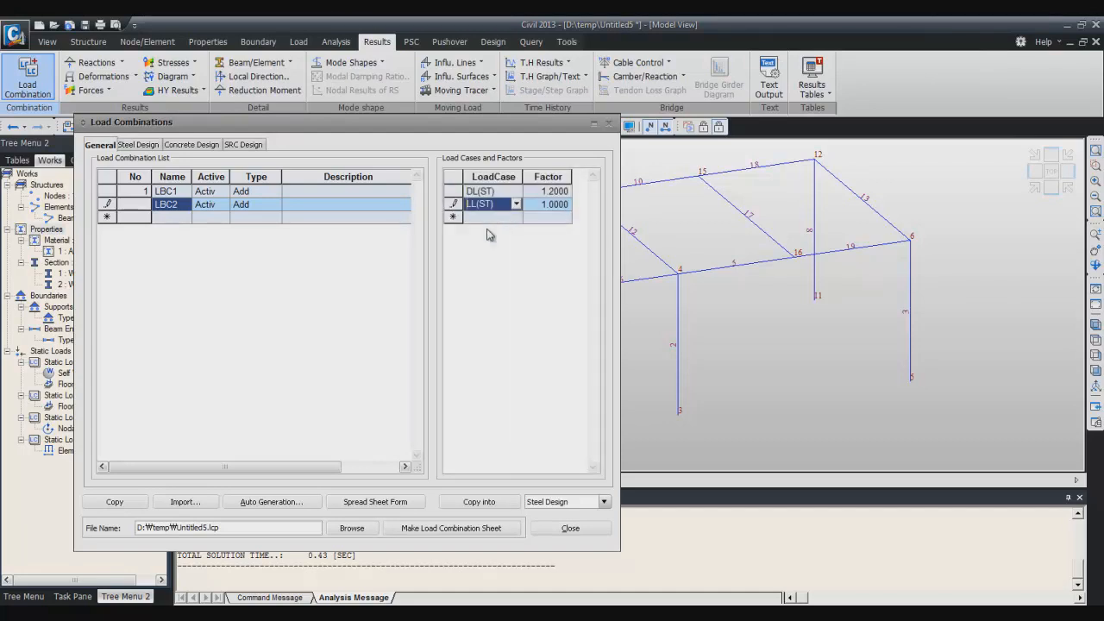
{"action": "mouse_move", "coordinate": [665, 246]}
{"action": "type", "text": "0.5000"}
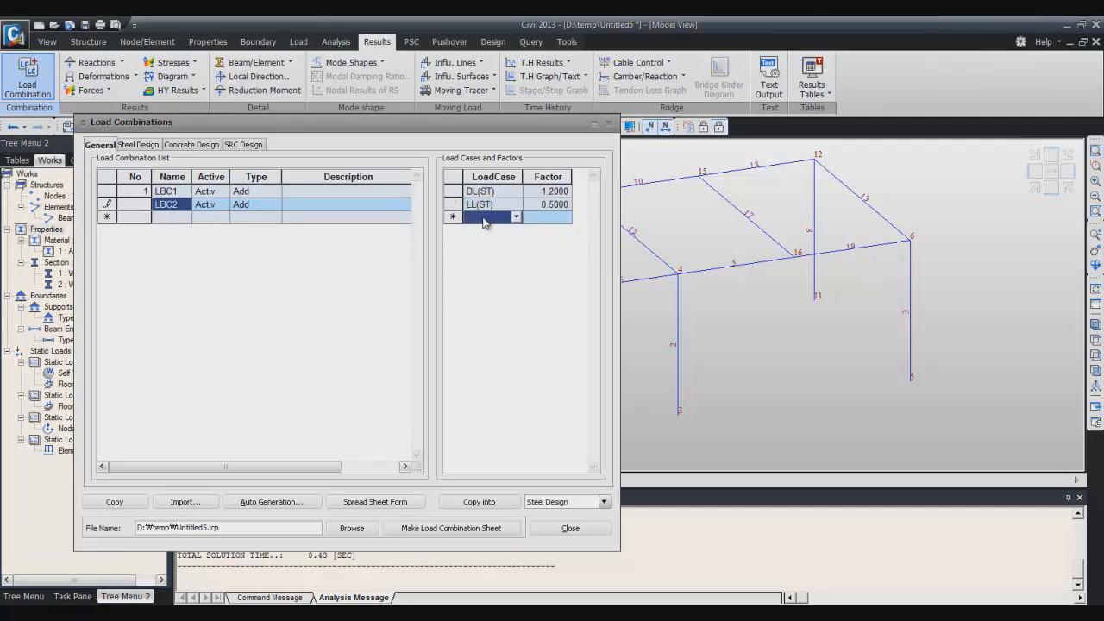
{"action": "left_click", "coordinate": [515, 217]}
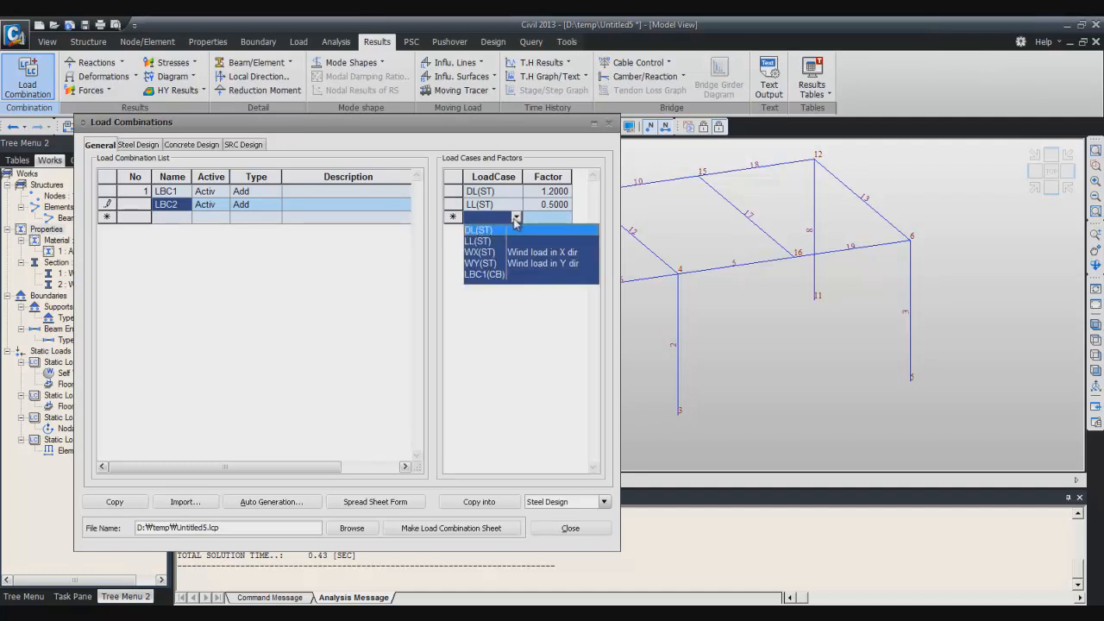
{"action": "left_click", "coordinate": [478, 263]}
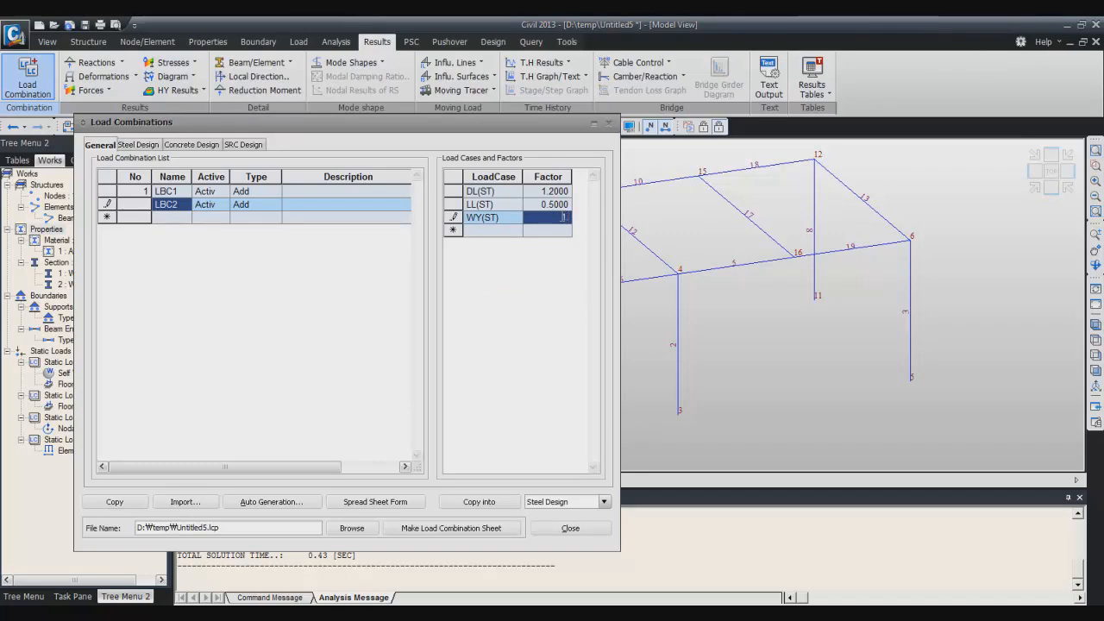
{"action": "type", "text": "1.3000"}
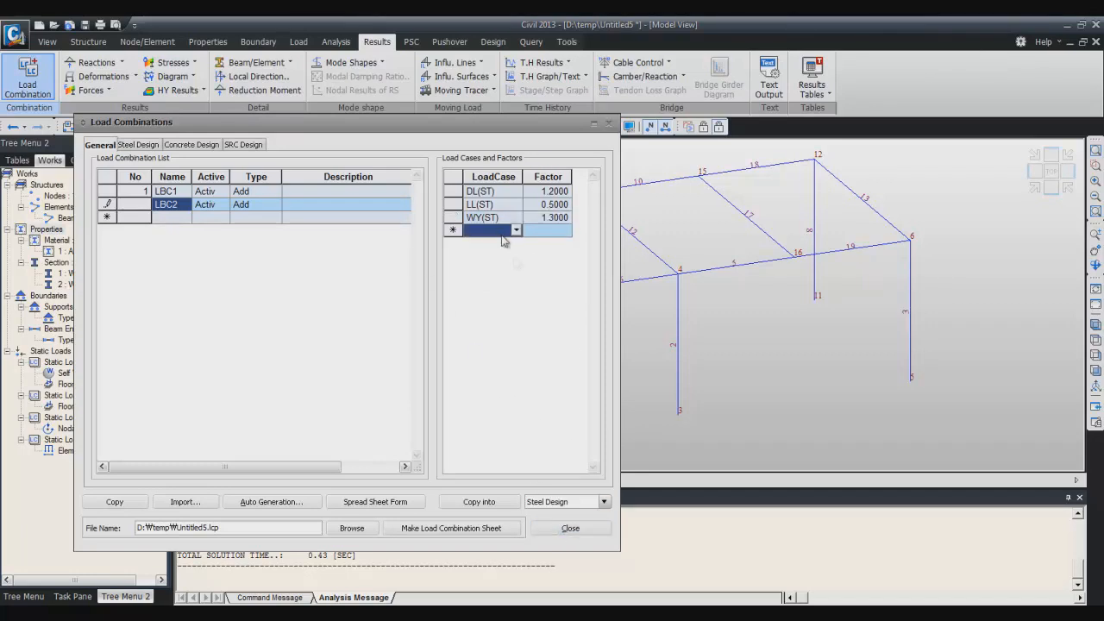
{"action": "left_click", "coordinate": [569, 527]}
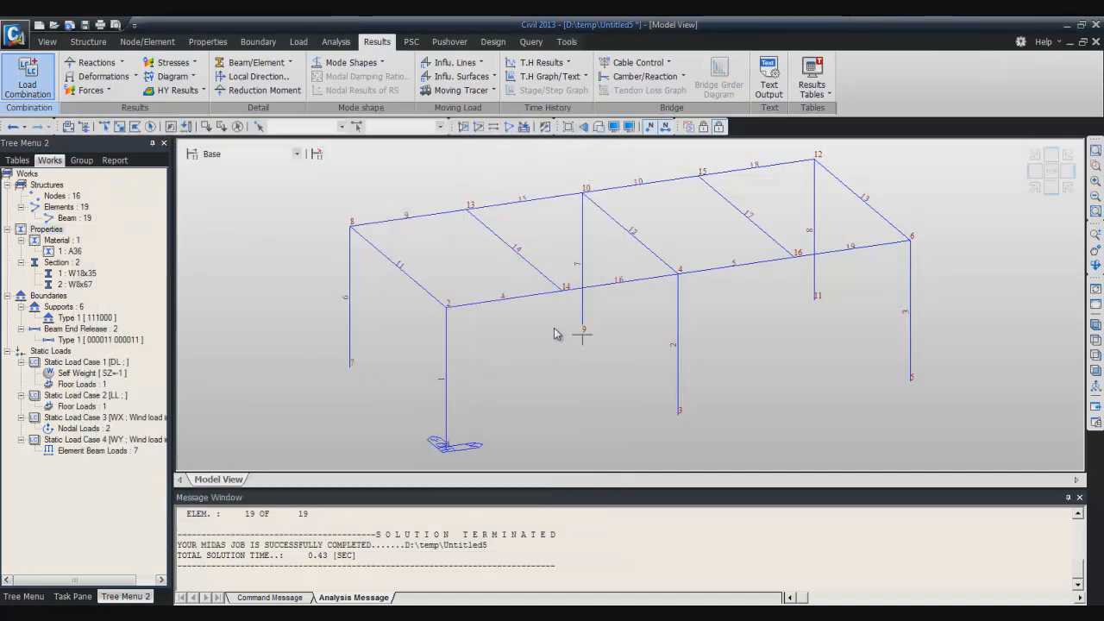
{"action": "mouse_move", "coordinate": [583, 330]}
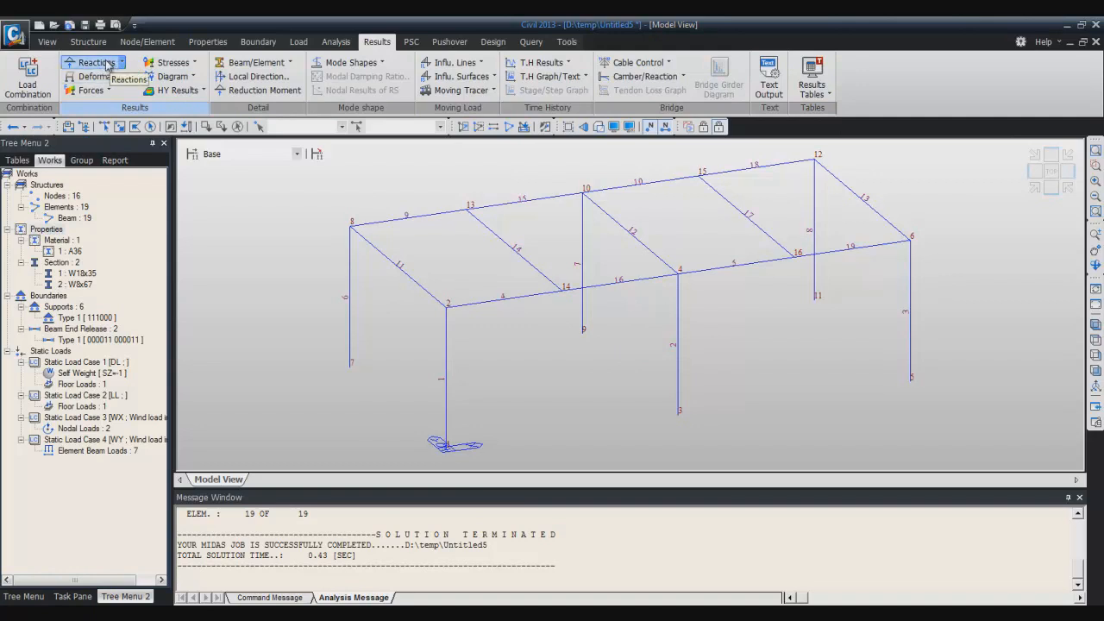
Show Reaction Forces/Moments for CB: LBC1, FZ component only, with values and legend.
{"action": "left_click", "coordinate": [95, 62]}
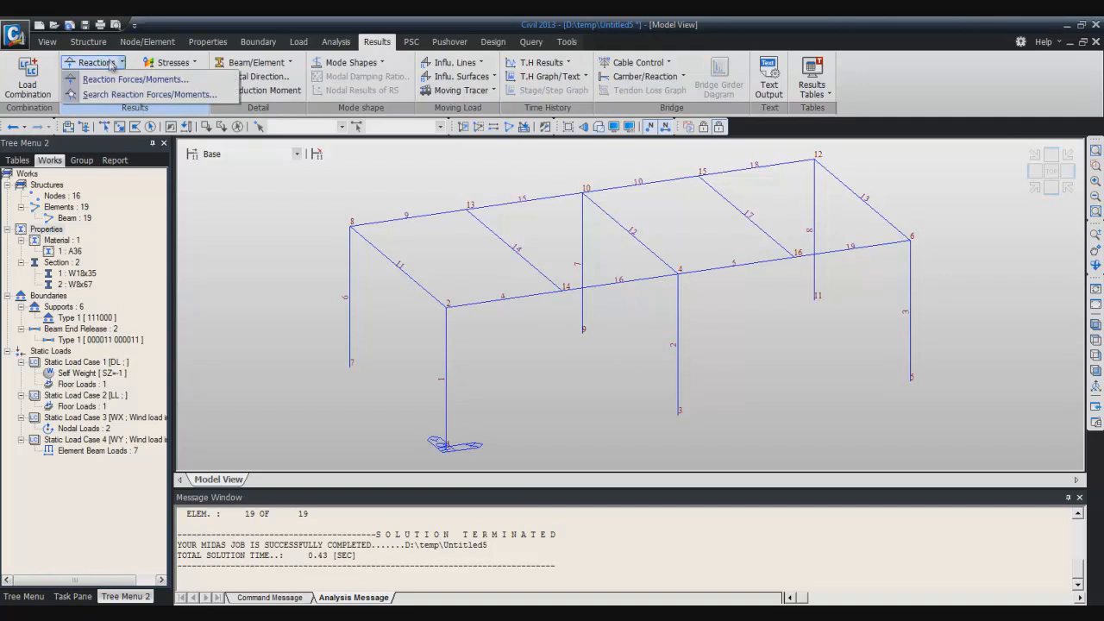
{"action": "left_click", "coordinate": [134, 78]}
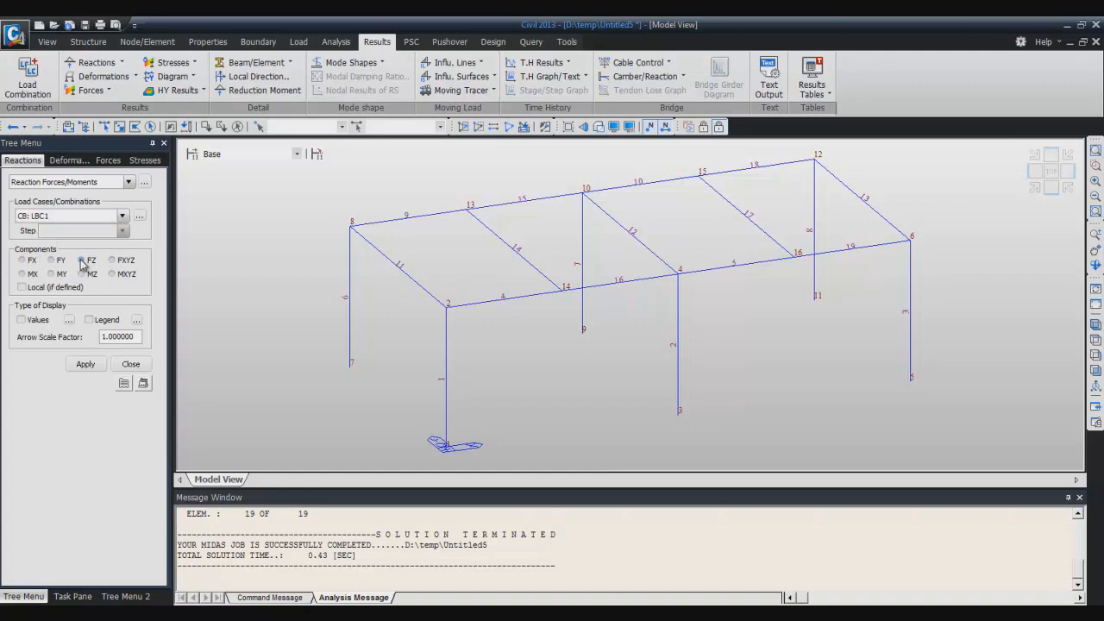
{"action": "left_click", "coordinate": [79, 260]}
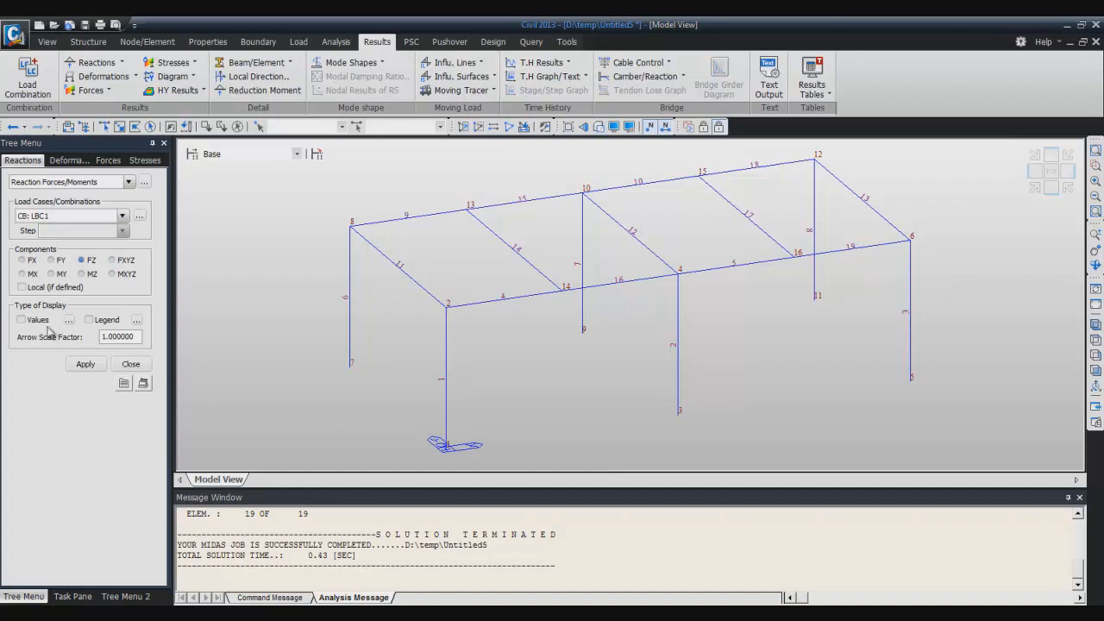
{"action": "left_click", "coordinate": [22, 319]}
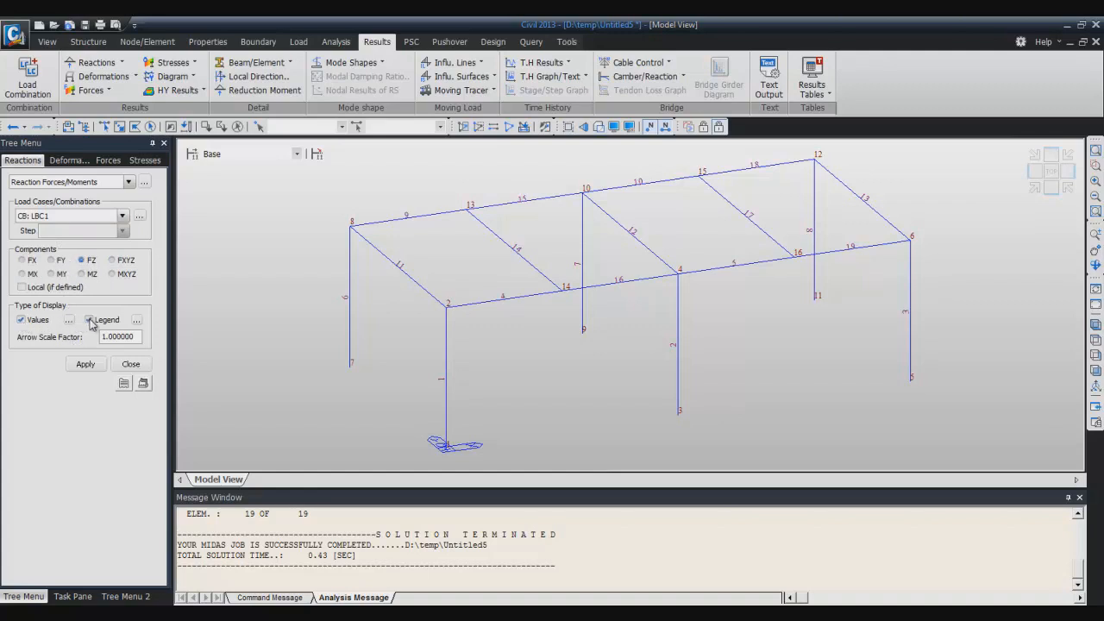
{"action": "left_click", "coordinate": [84, 363]}
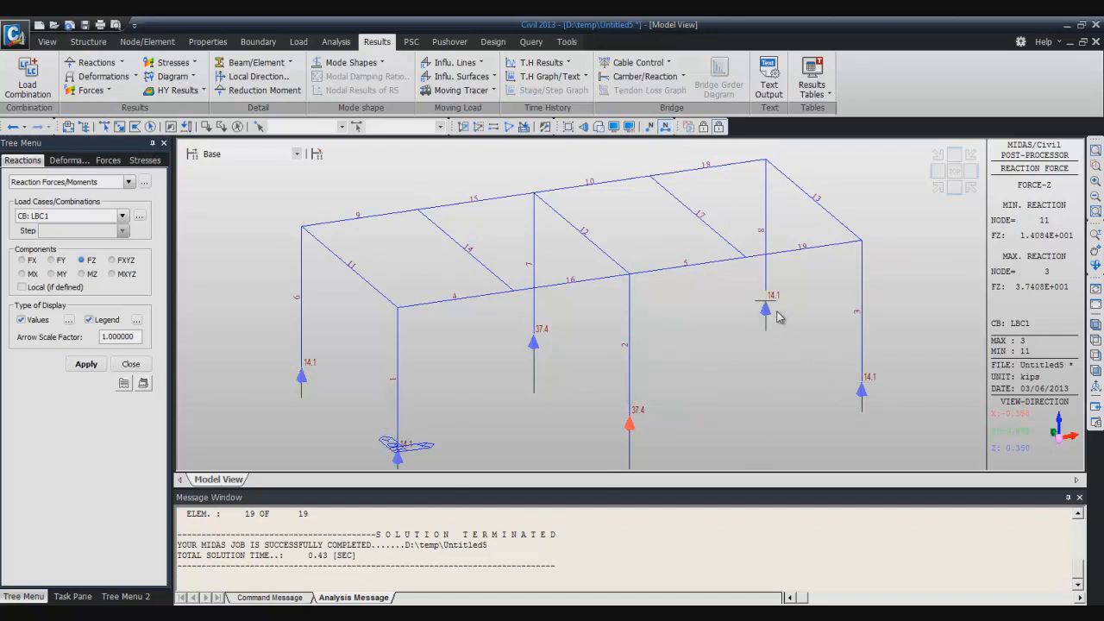
{"action": "mouse_move", "coordinate": [777, 321]}
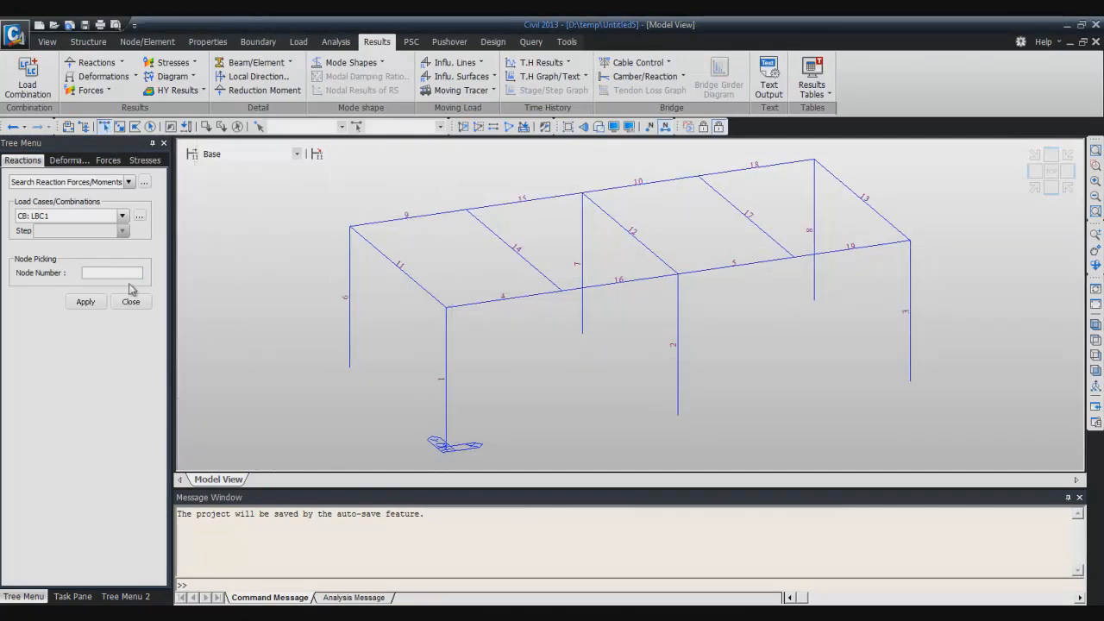
Search reactions at node 3, reporting an LBC1 FZ of about 37.4.
{"action": "left_click", "coordinate": [112, 273]}
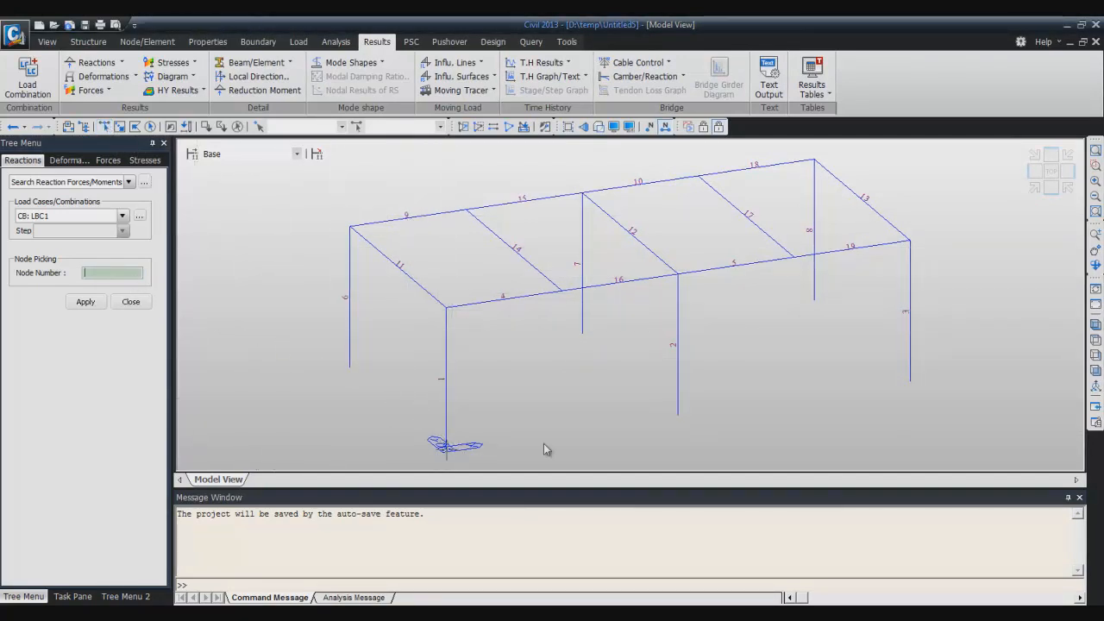
{"action": "left_click", "coordinate": [677, 411]}
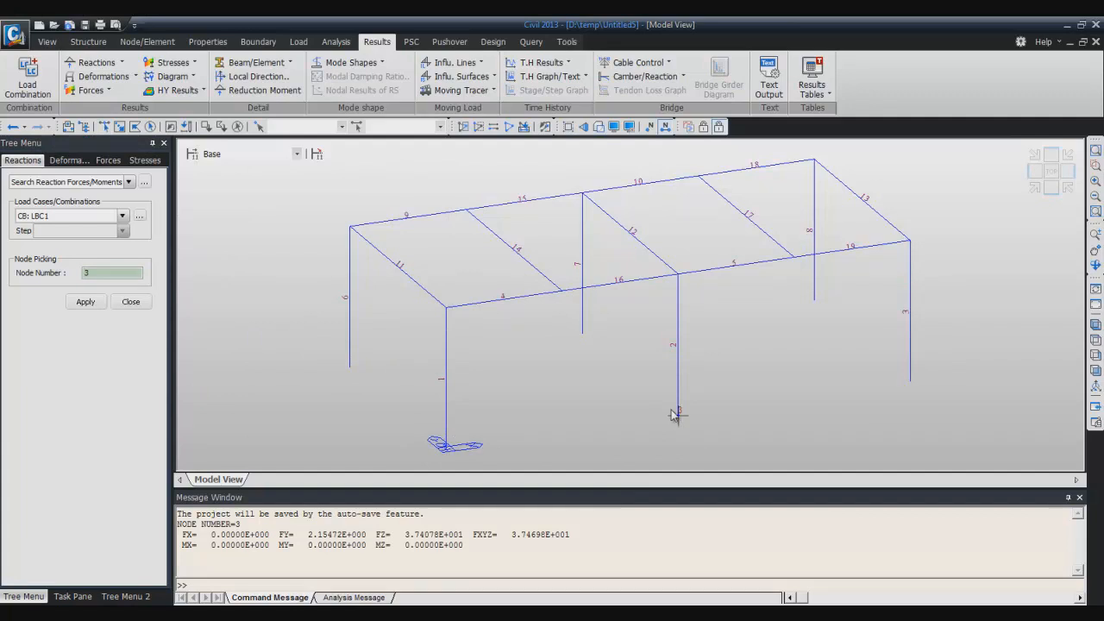
{"action": "mouse_move", "coordinate": [159, 559]}
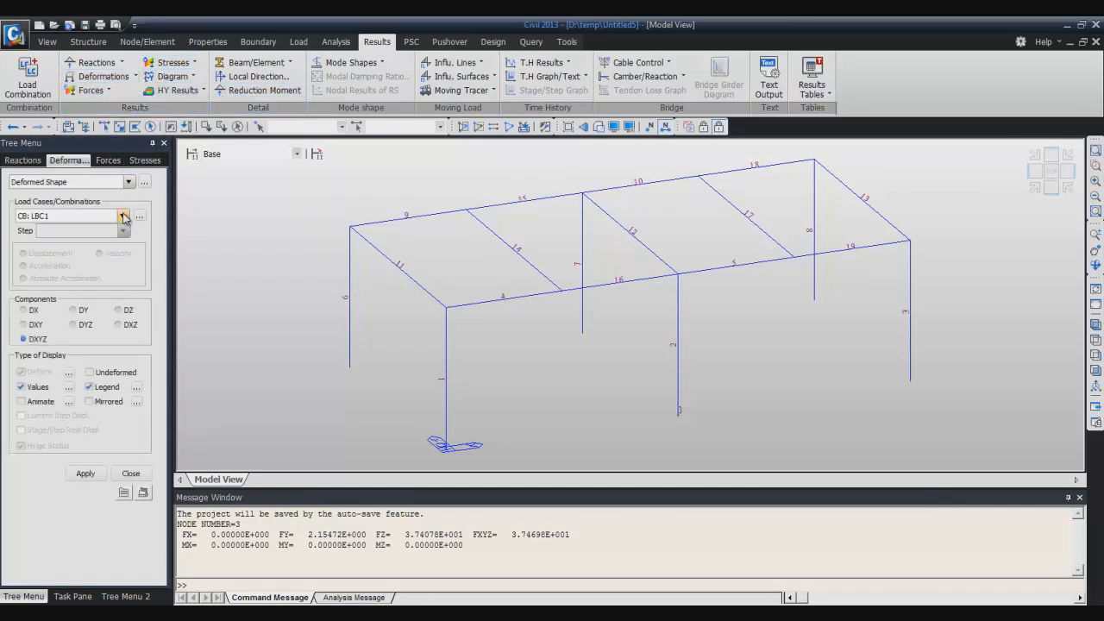
Apply the ST: DL deformed shape with DXYZ values and legend, rendered as solid members.
{"action": "left_click", "coordinate": [123, 215]}
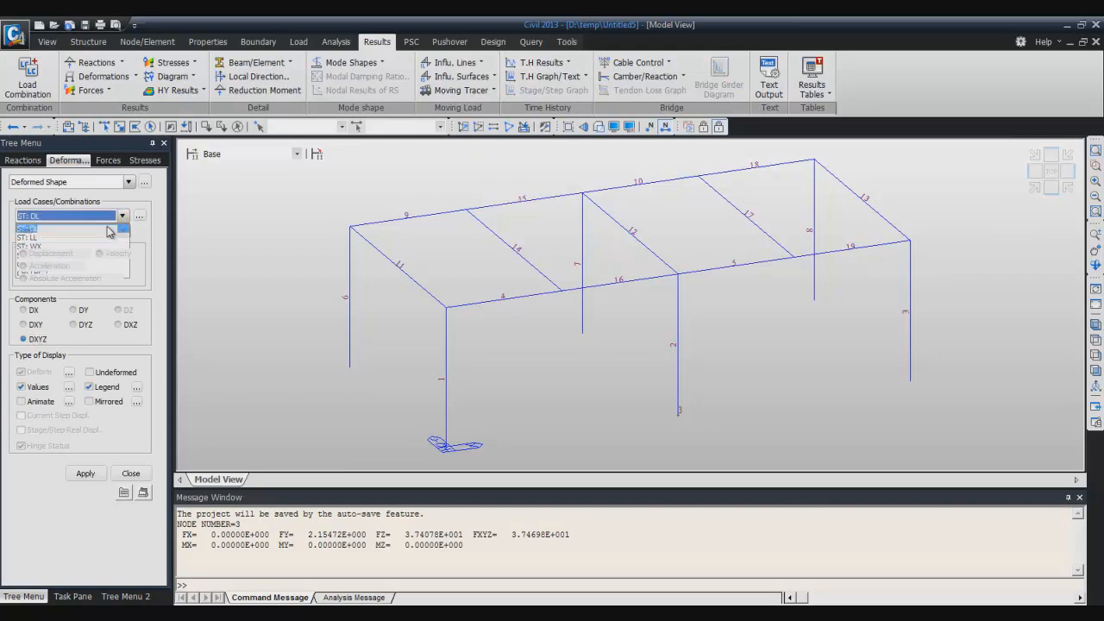
{"action": "left_click", "coordinate": [64, 216]}
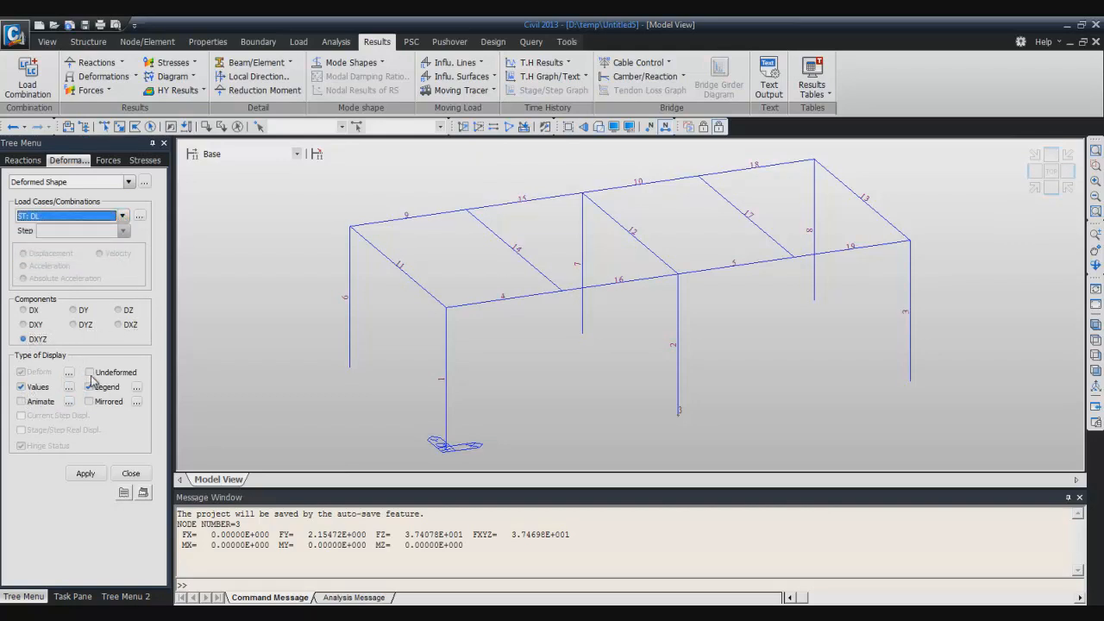
{"action": "left_click", "coordinate": [85, 473]}
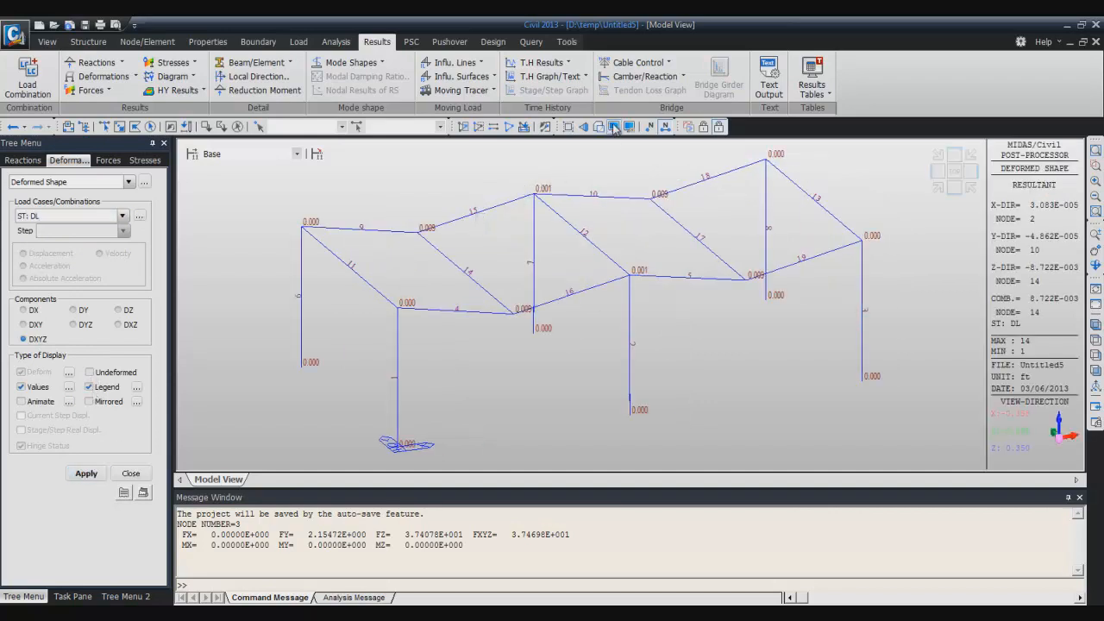
{"action": "left_click", "coordinate": [612, 127]}
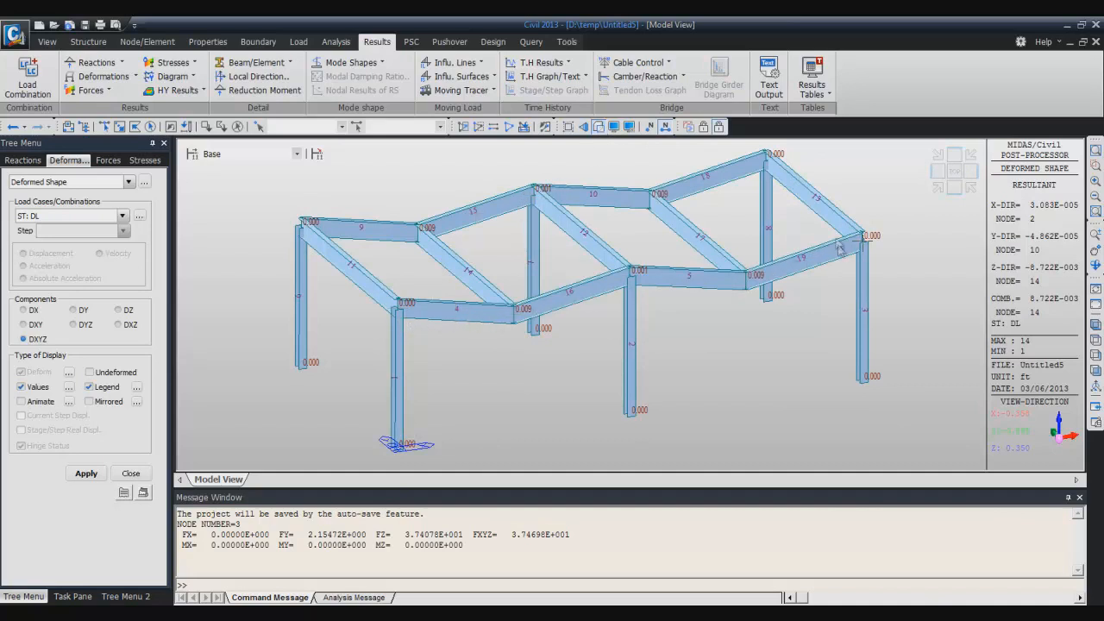
{"action": "mouse_move", "coordinate": [306, 367]}
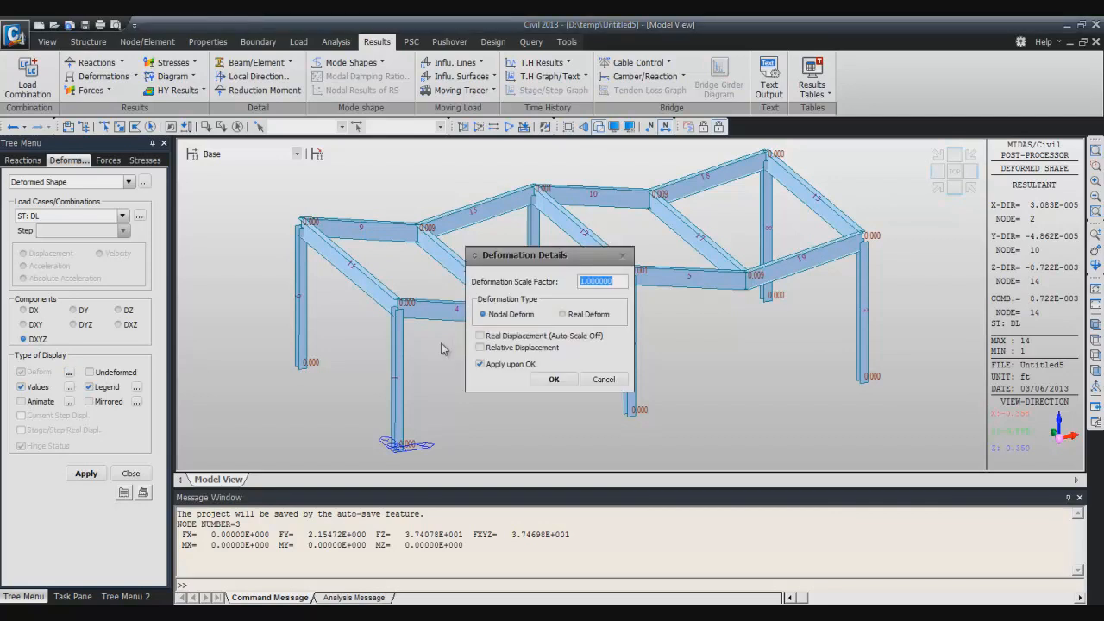
Set the DL deformed shape to Real Deform in Deformation Details.
{"action": "left_click", "coordinate": [554, 379]}
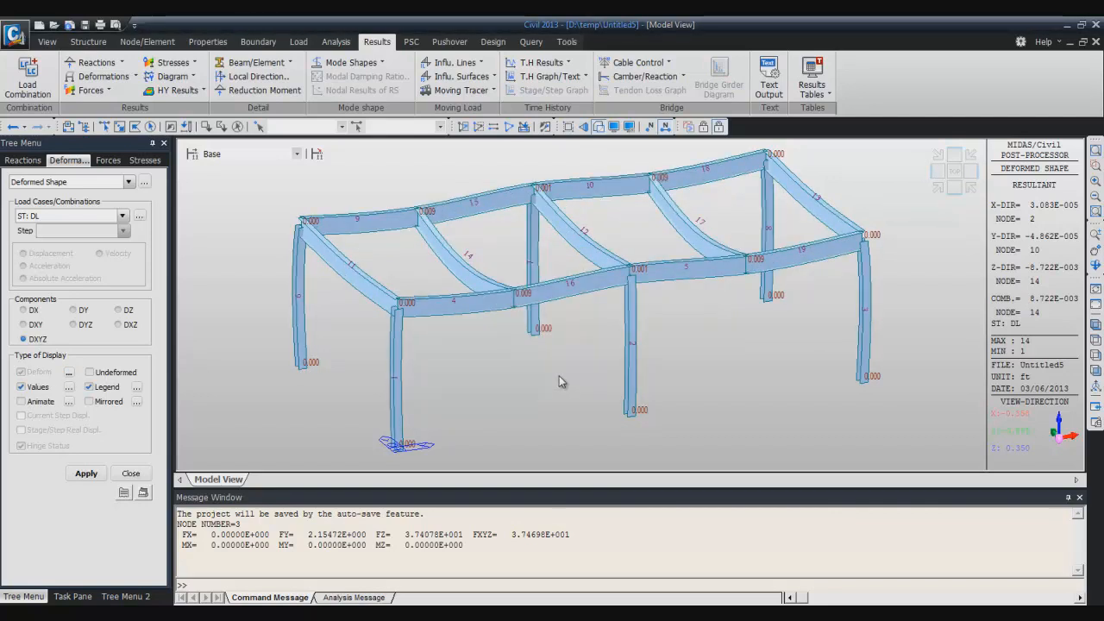
{"action": "mouse_move", "coordinate": [371, 351]}
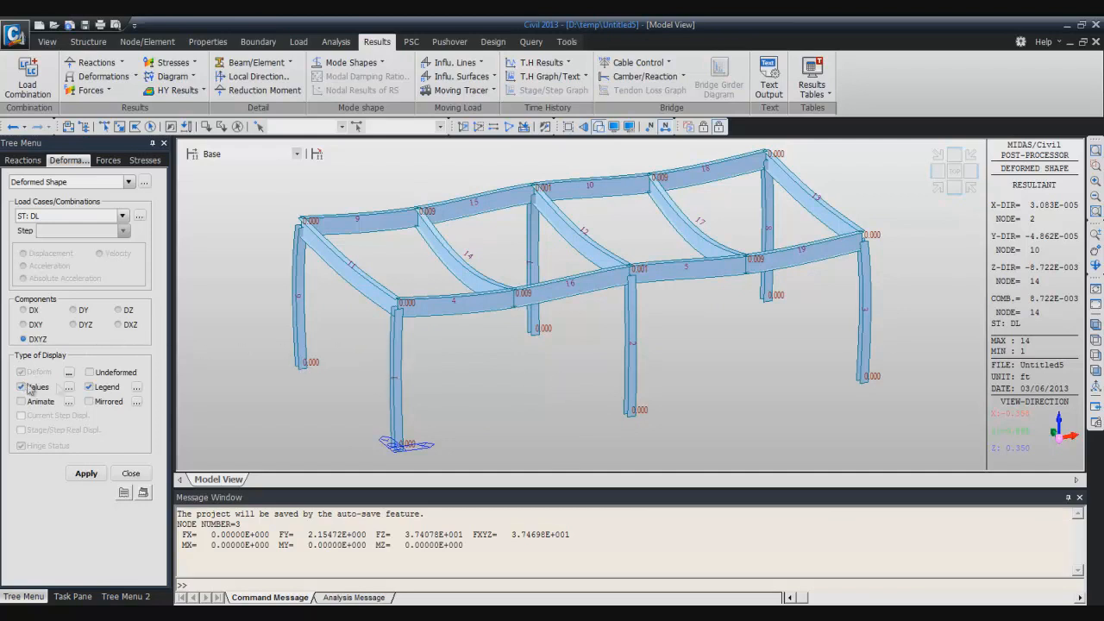
{"action": "left_click", "coordinate": [68, 386]}
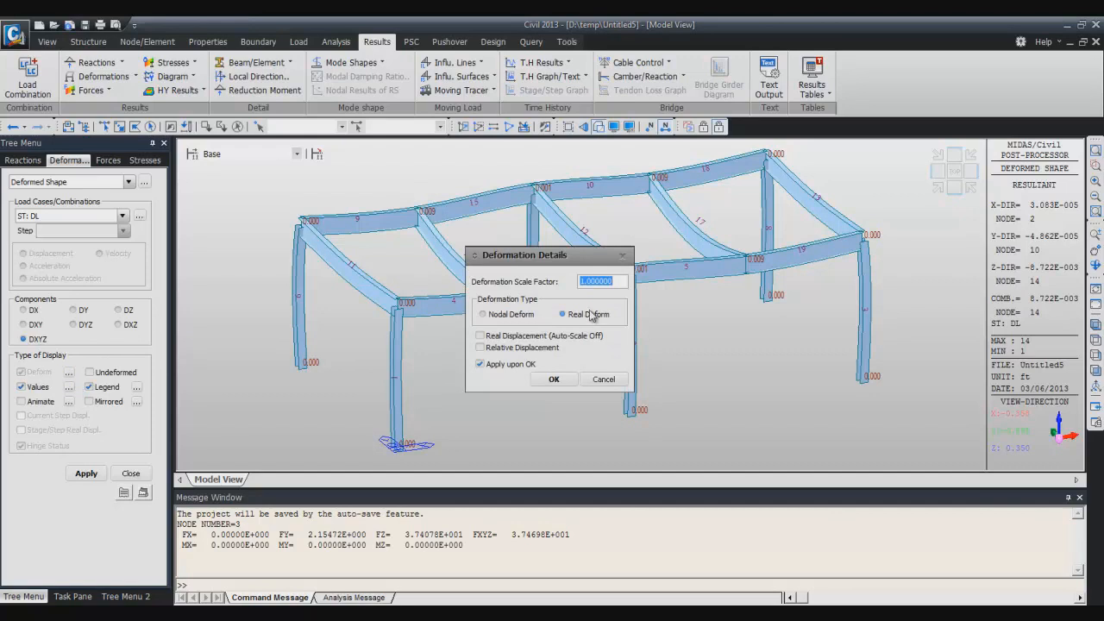
{"action": "left_click", "coordinate": [554, 378]}
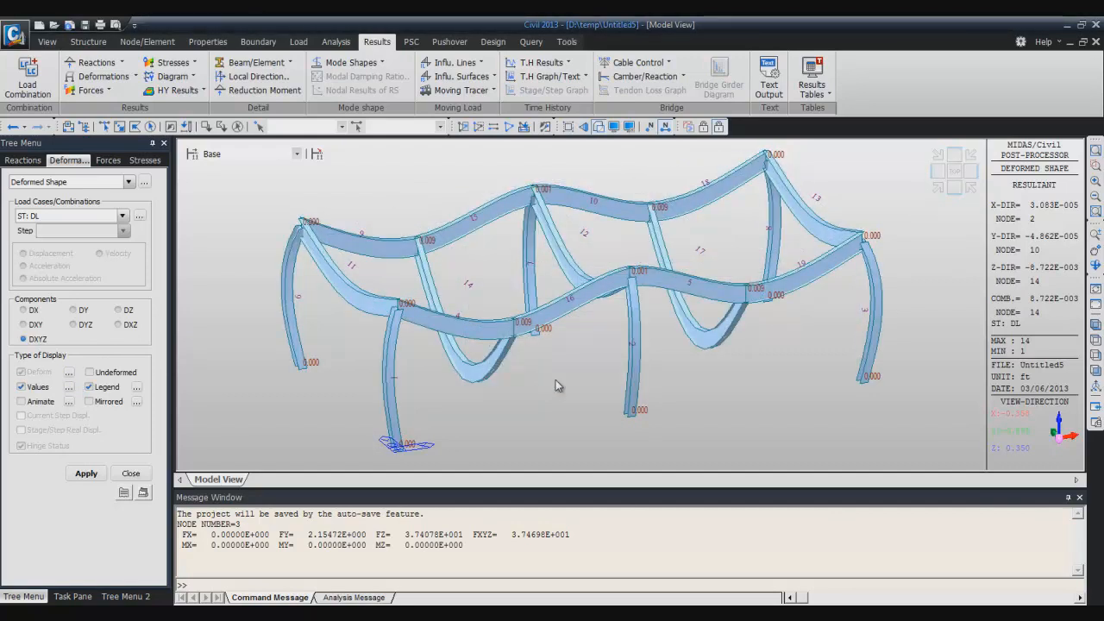
{"action": "mouse_move", "coordinate": [466, 286]}
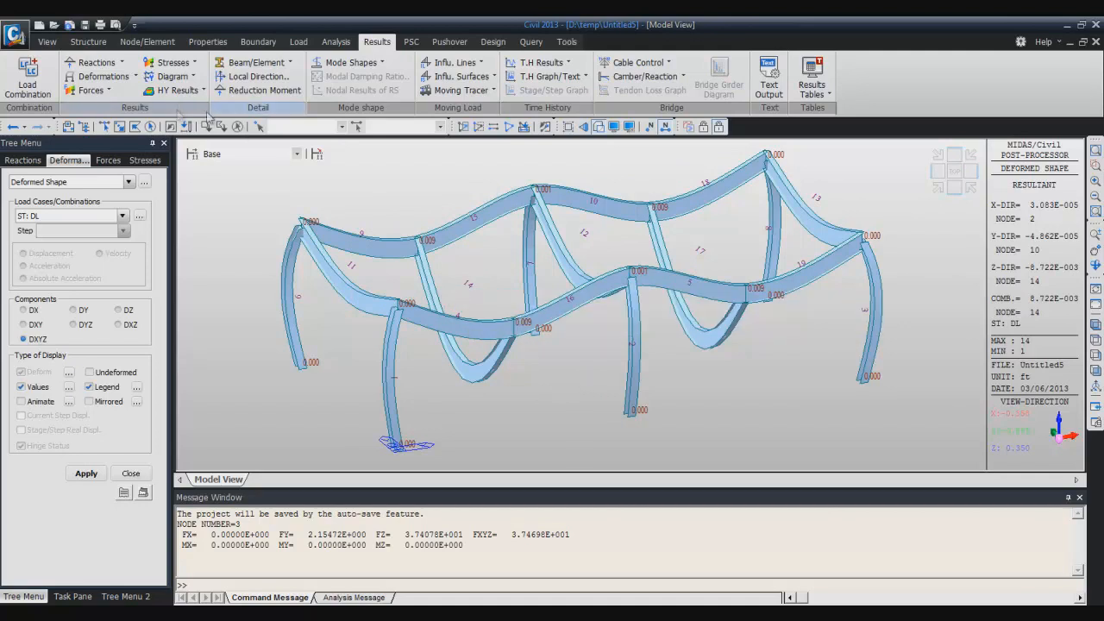
Search dead-load displacements at node 14, giving DZ of about -0.0087.
{"action": "left_click", "coordinate": [102, 76]}
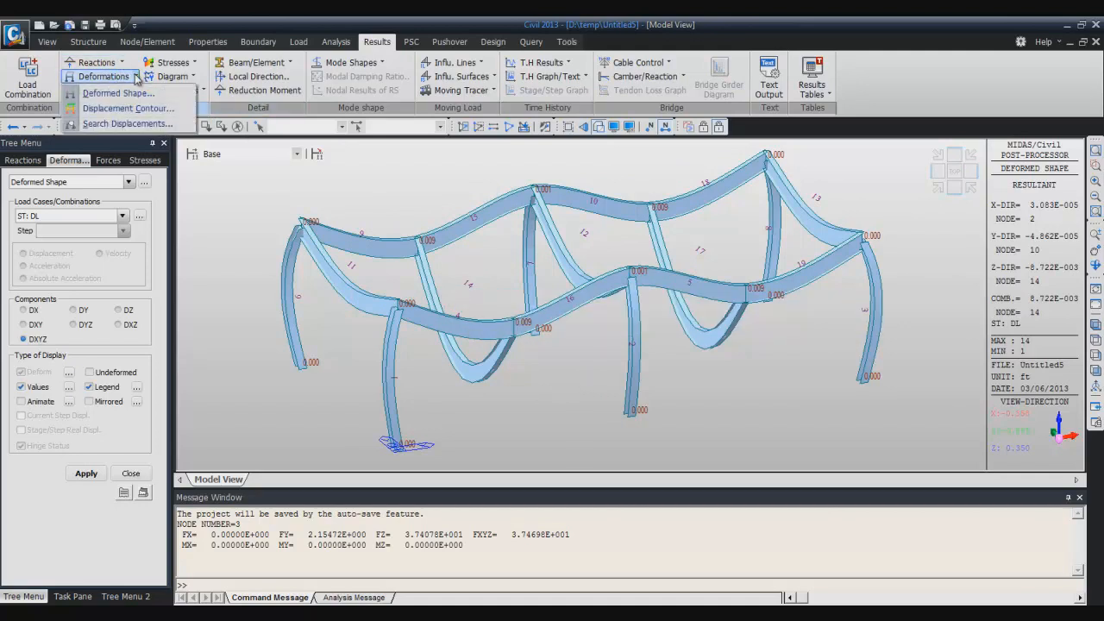
{"action": "mouse_move", "coordinate": [128, 108]}
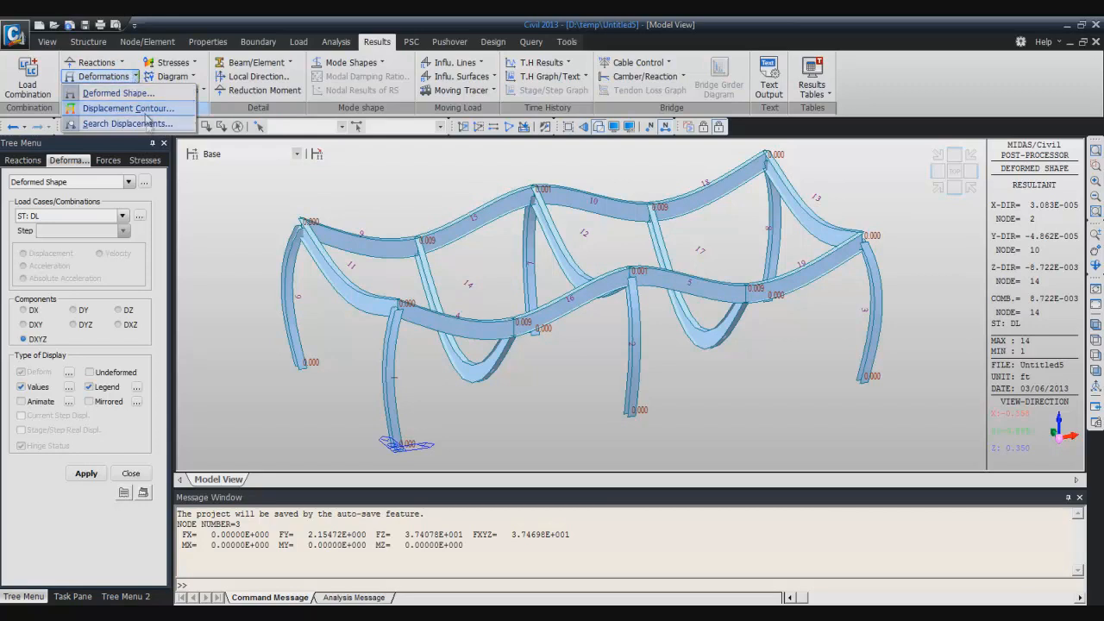
{"action": "left_click", "coordinate": [128, 123]}
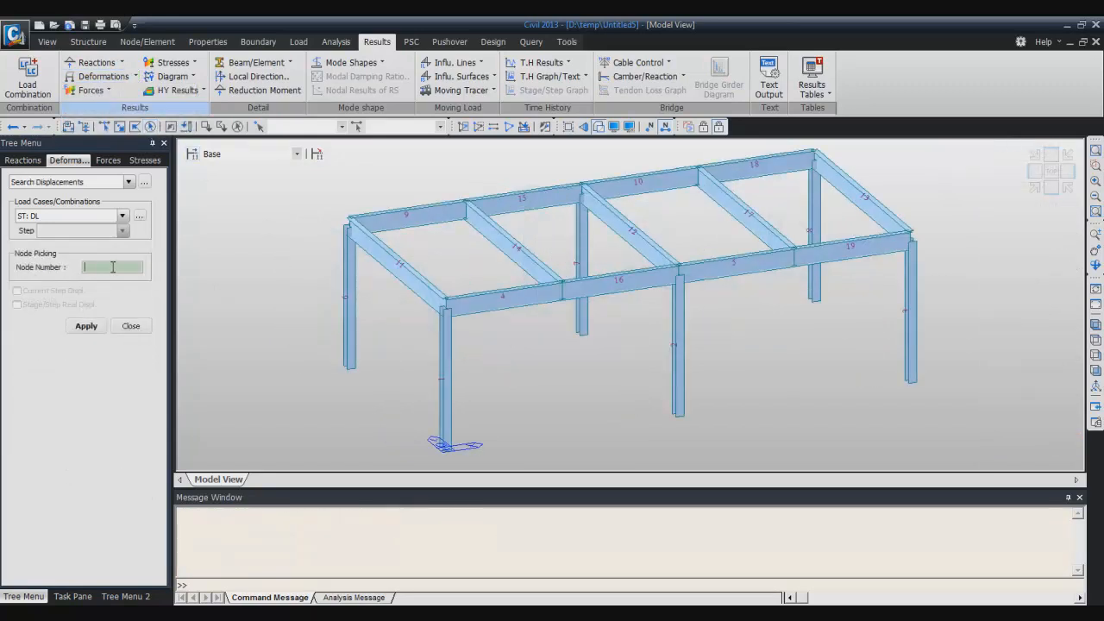
{"action": "left_click", "coordinate": [85, 325]}
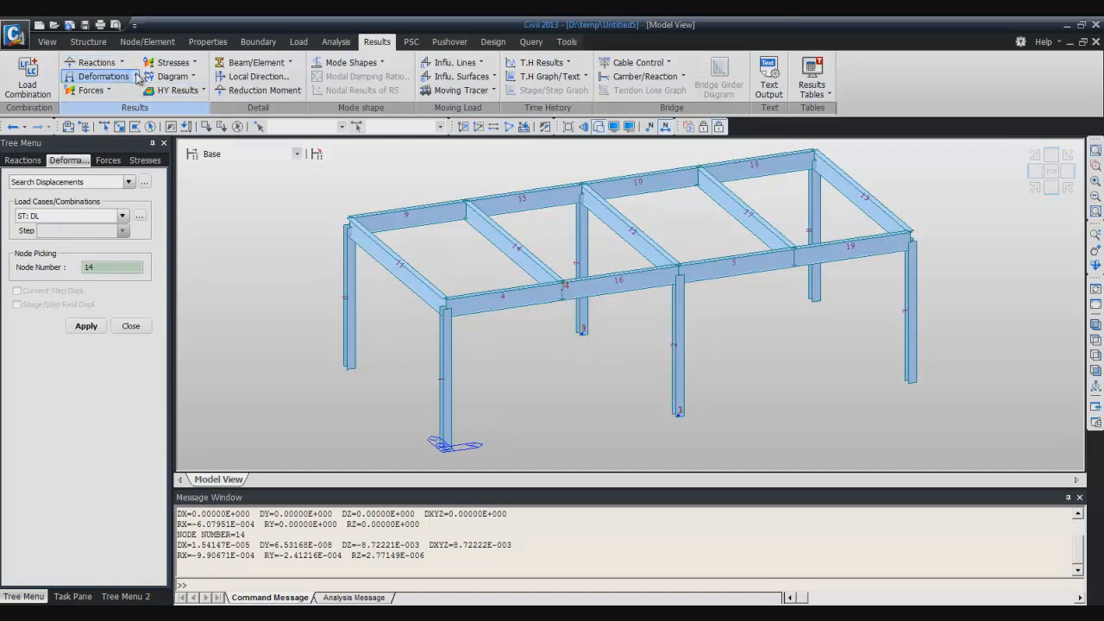
Apply the CB: LBC2 displacement contour and close Contour Details.
{"action": "left_click", "coordinate": [103, 75]}
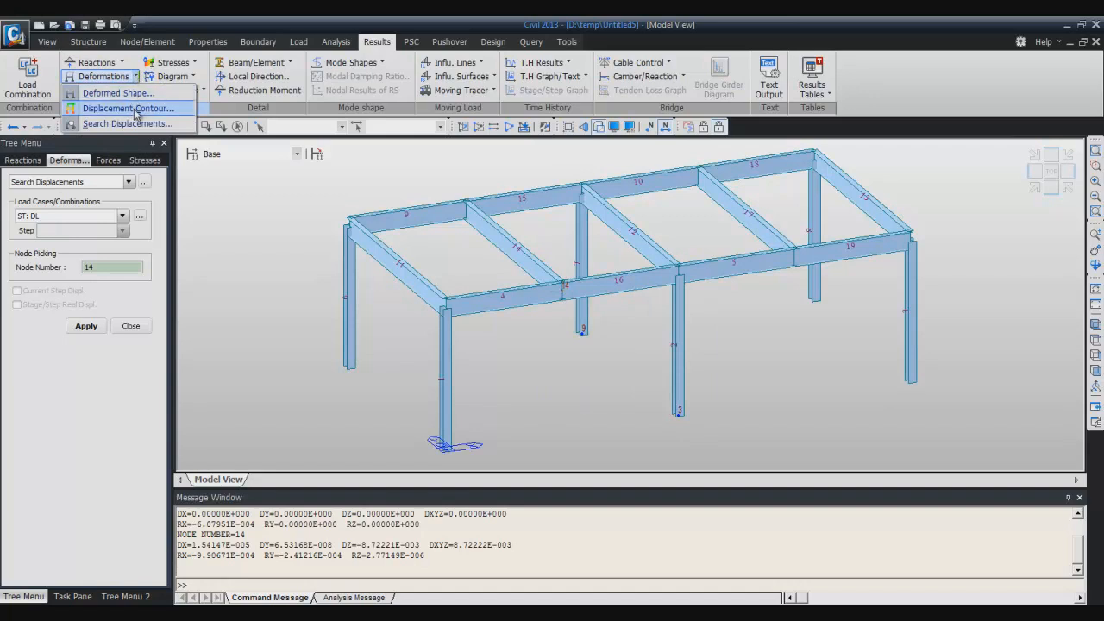
{"action": "left_click", "coordinate": [127, 108]}
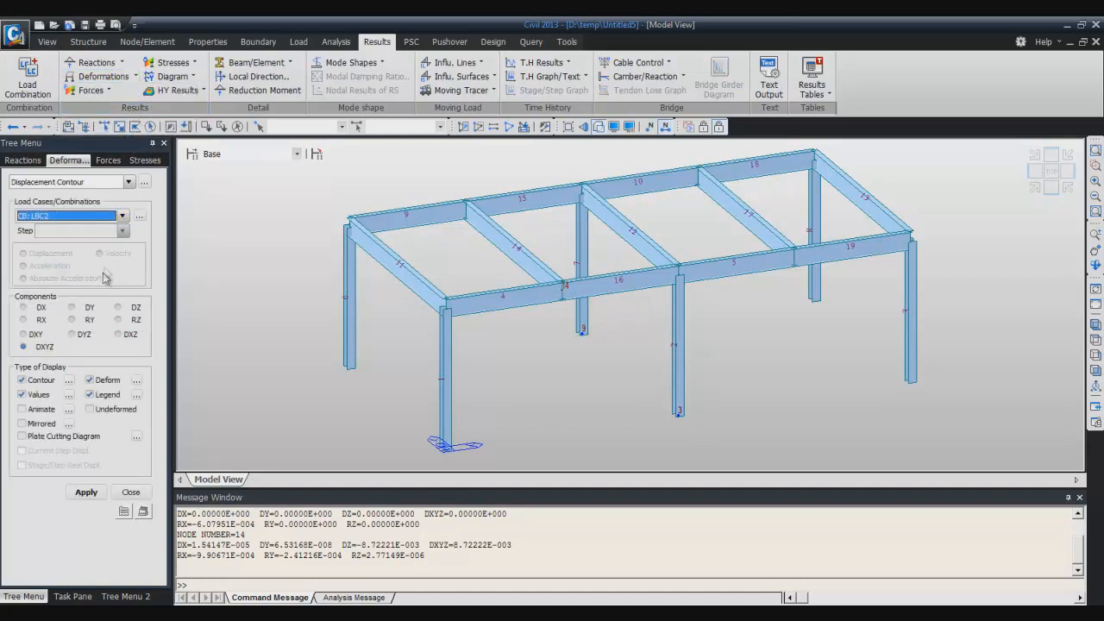
{"action": "mouse_move", "coordinate": [109, 326]}
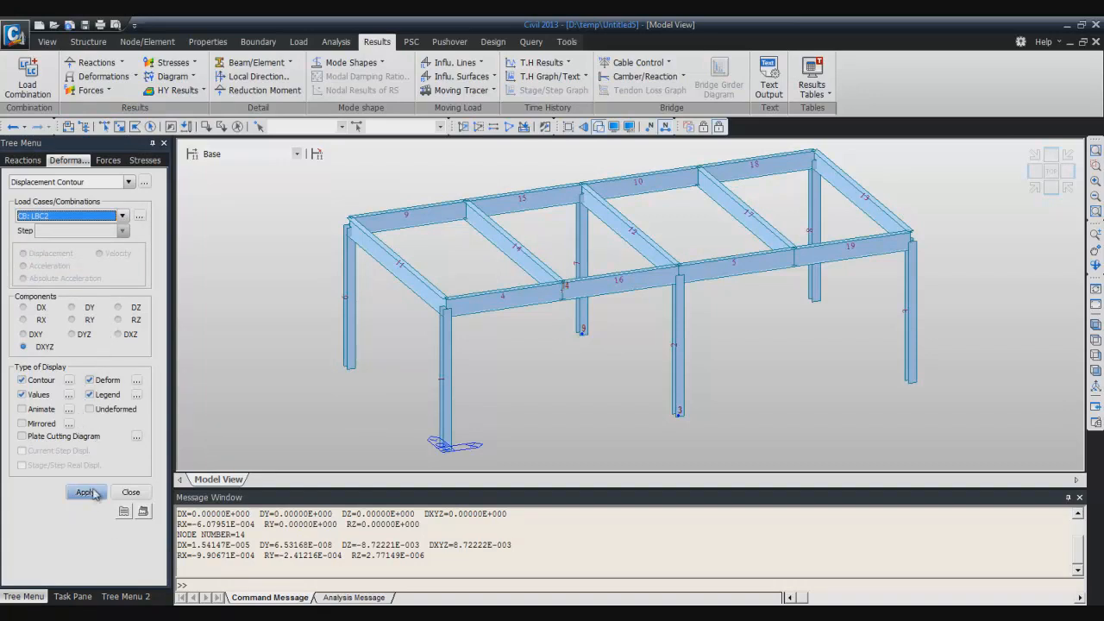
{"action": "left_click", "coordinate": [84, 492]}
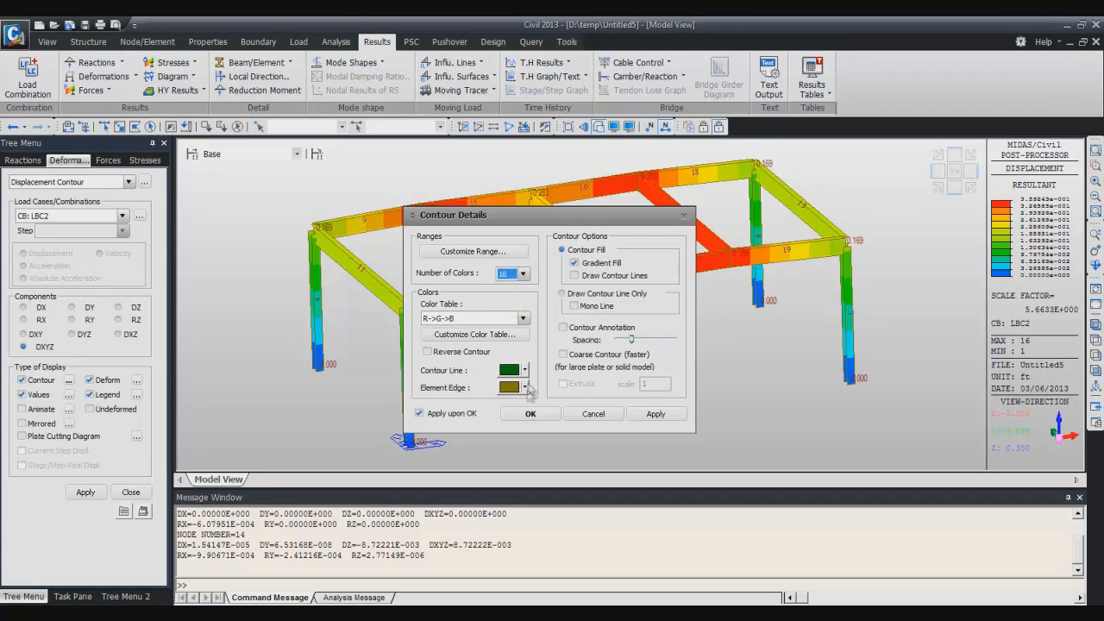
{"action": "left_click", "coordinate": [530, 413]}
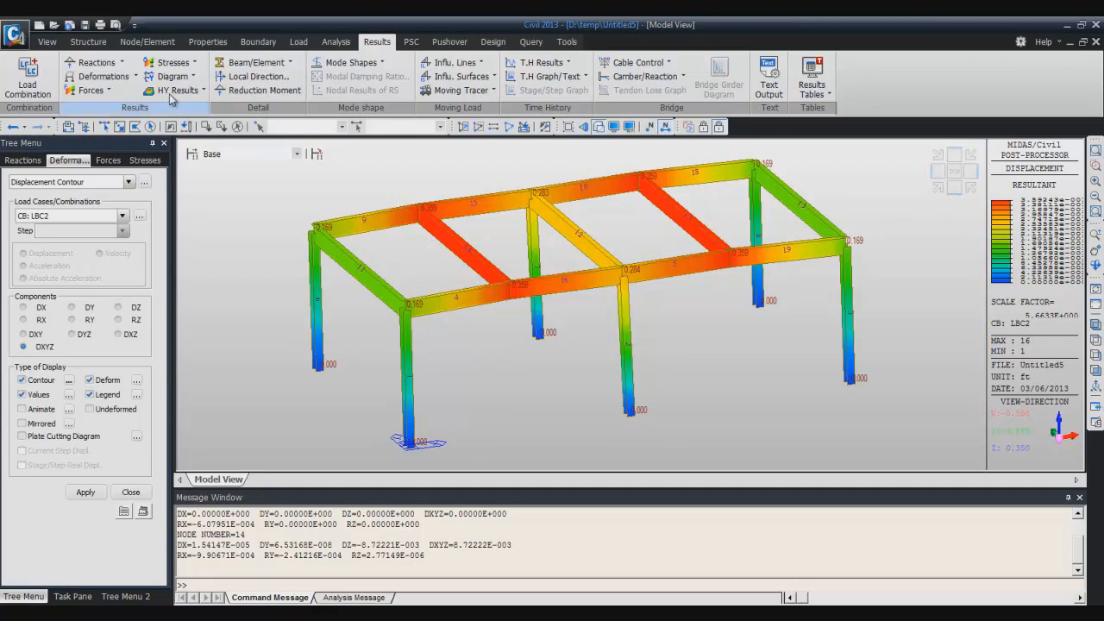
Apply the LBC2 Beam Forces/Moments contour for the My component.
{"action": "left_click", "coordinate": [91, 89]}
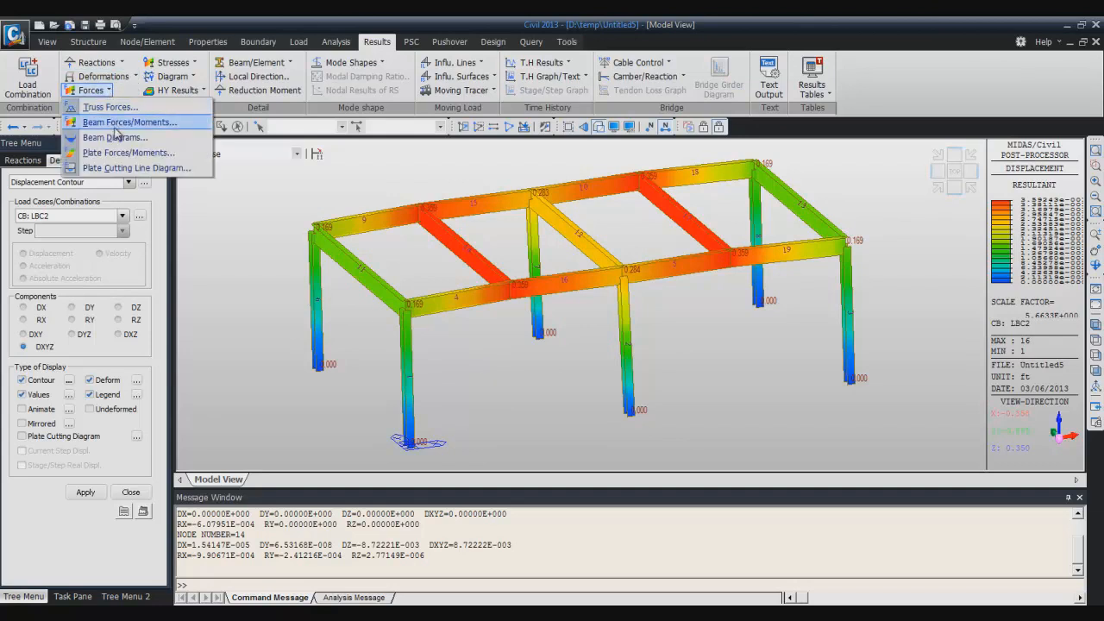
{"action": "left_click", "coordinate": [129, 122]}
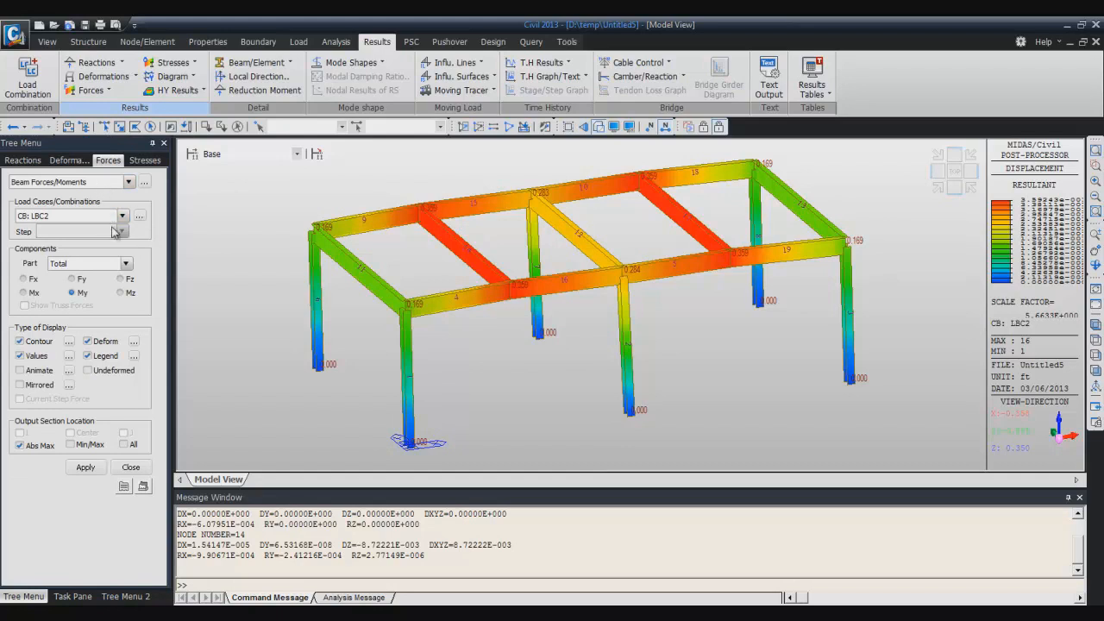
{"action": "mouse_move", "coordinate": [95, 287]}
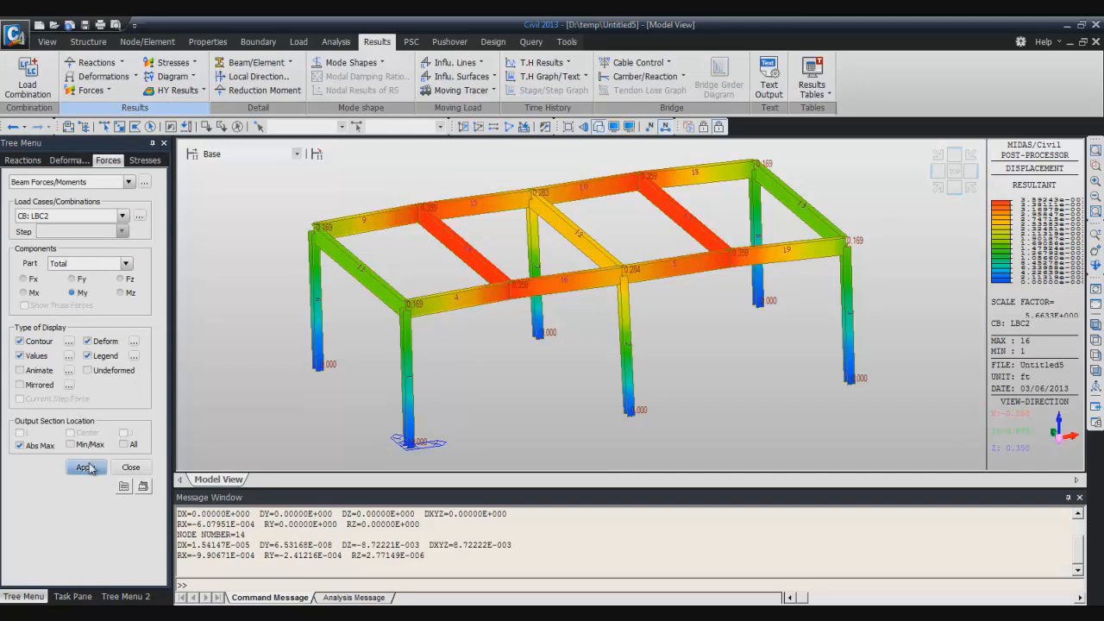
{"action": "left_click", "coordinate": [81, 466]}
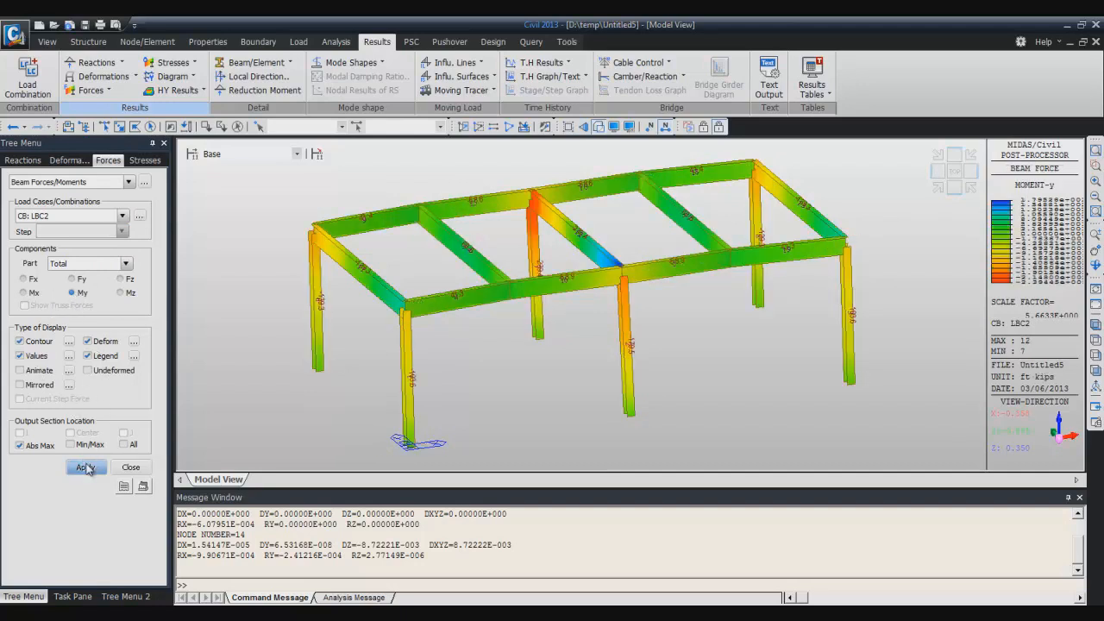
{"action": "left_click", "coordinate": [85, 467]}
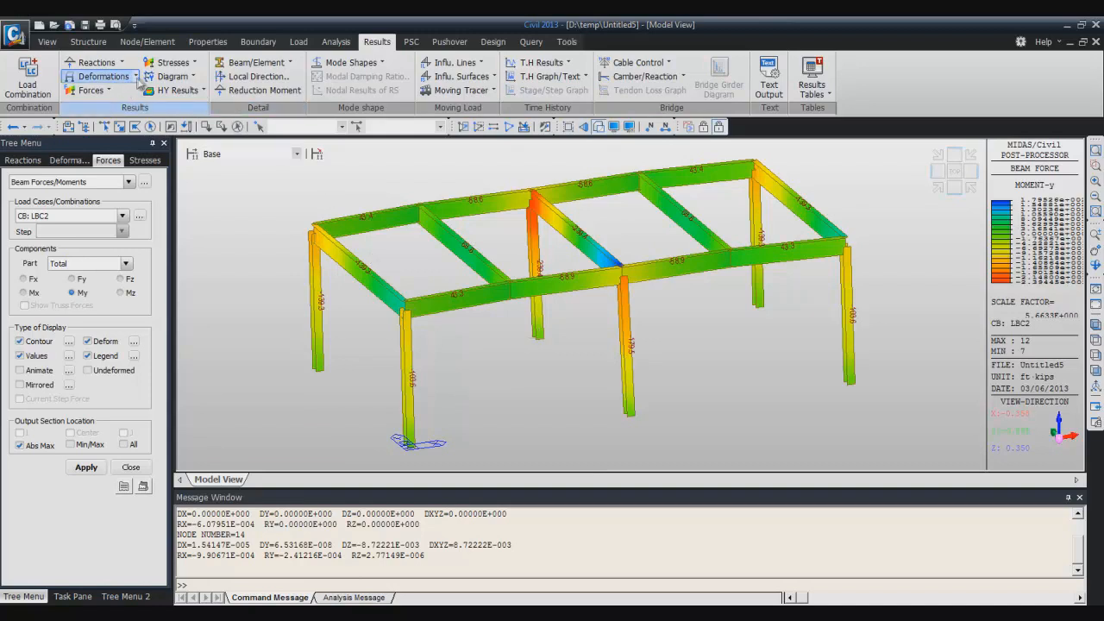
Draw the ST: DL My beam moment diagram with Line Fill, then check deformation settings.
{"action": "left_click", "coordinate": [91, 90]}
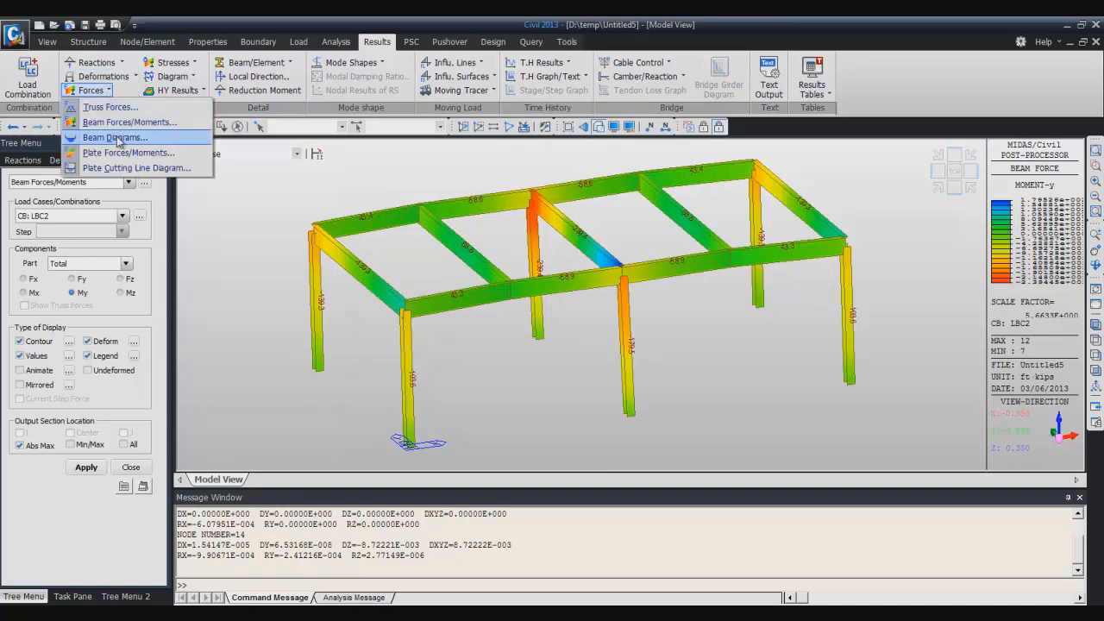
{"action": "left_click", "coordinate": [114, 137]}
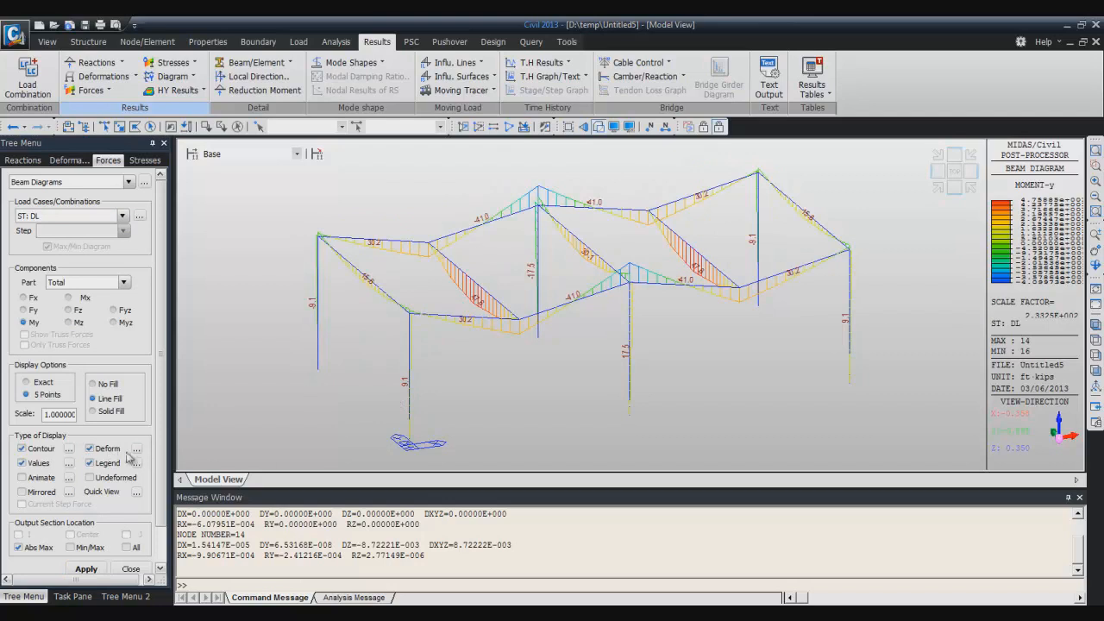
{"action": "left_click", "coordinate": [135, 451]}
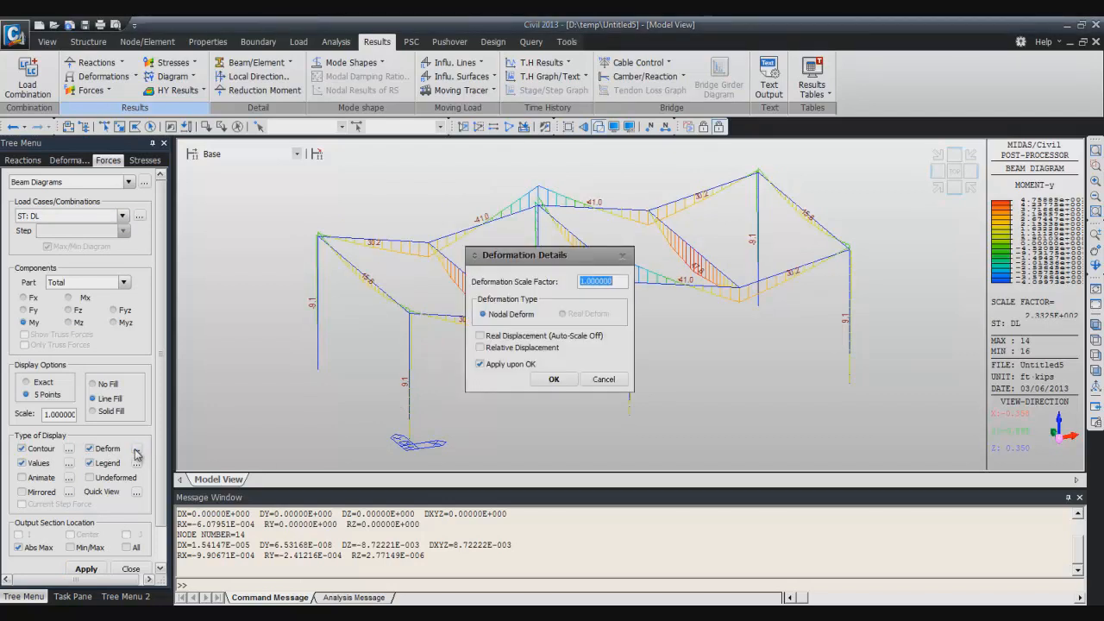
Confirm the deformation display settings and review the contour settings without changes.
{"action": "left_click", "coordinate": [554, 379]}
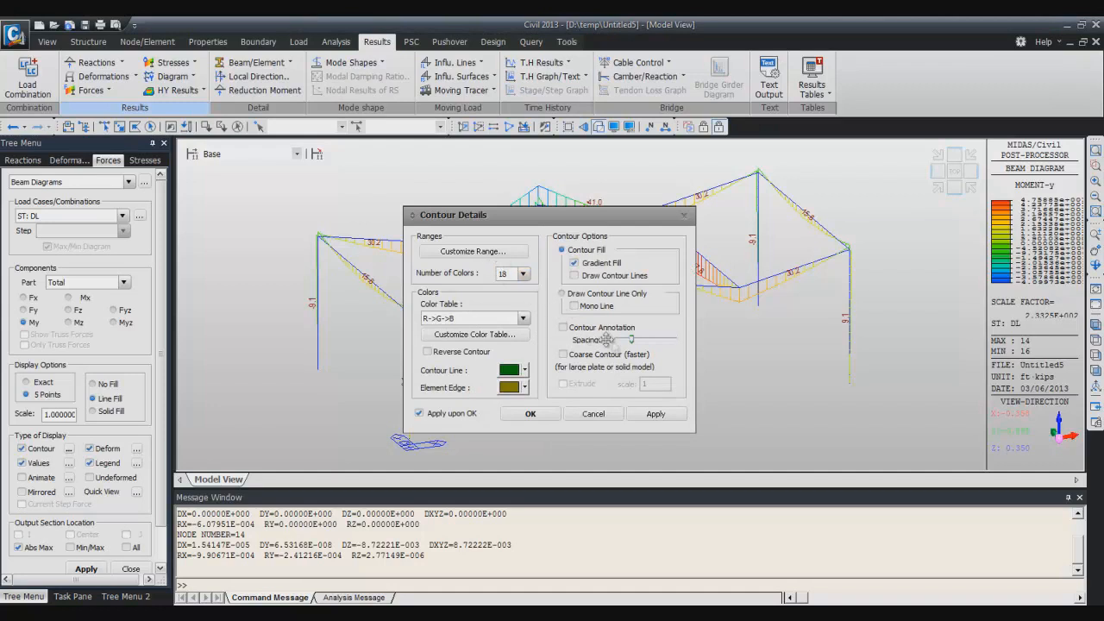
{"action": "left_click", "coordinate": [530, 414]}
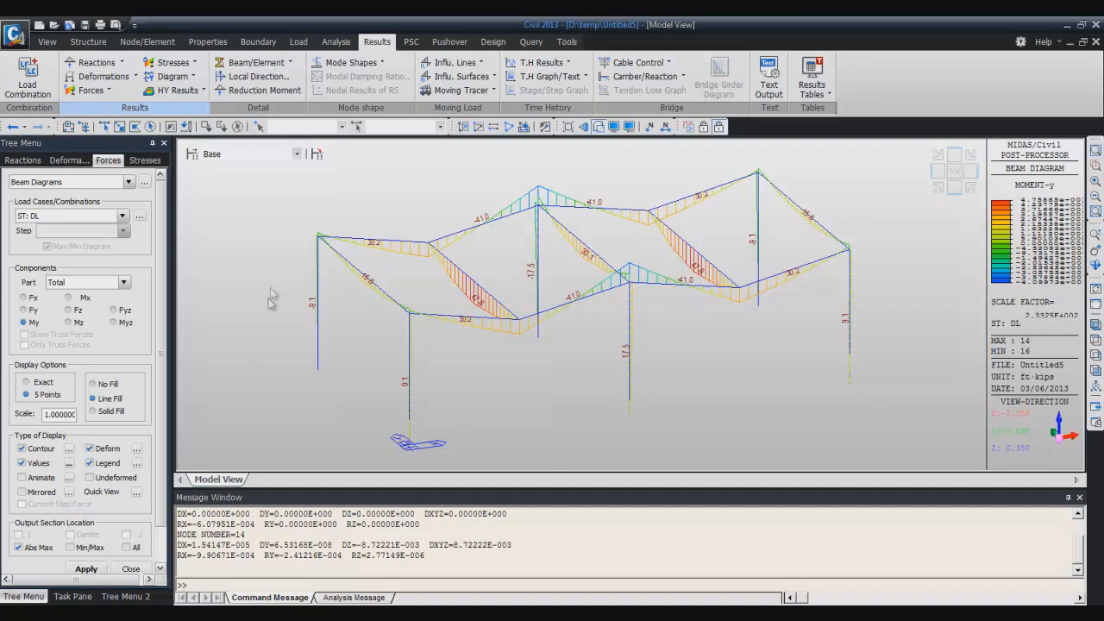
{"action": "mouse_move", "coordinate": [282, 311]}
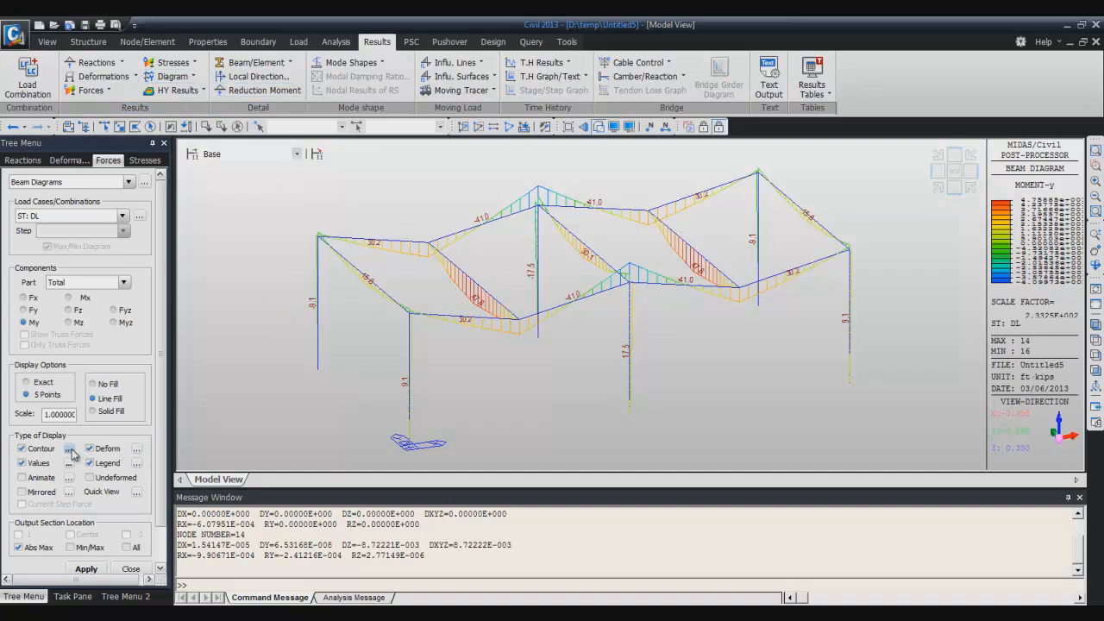
{"action": "left_click", "coordinate": [69, 448]}
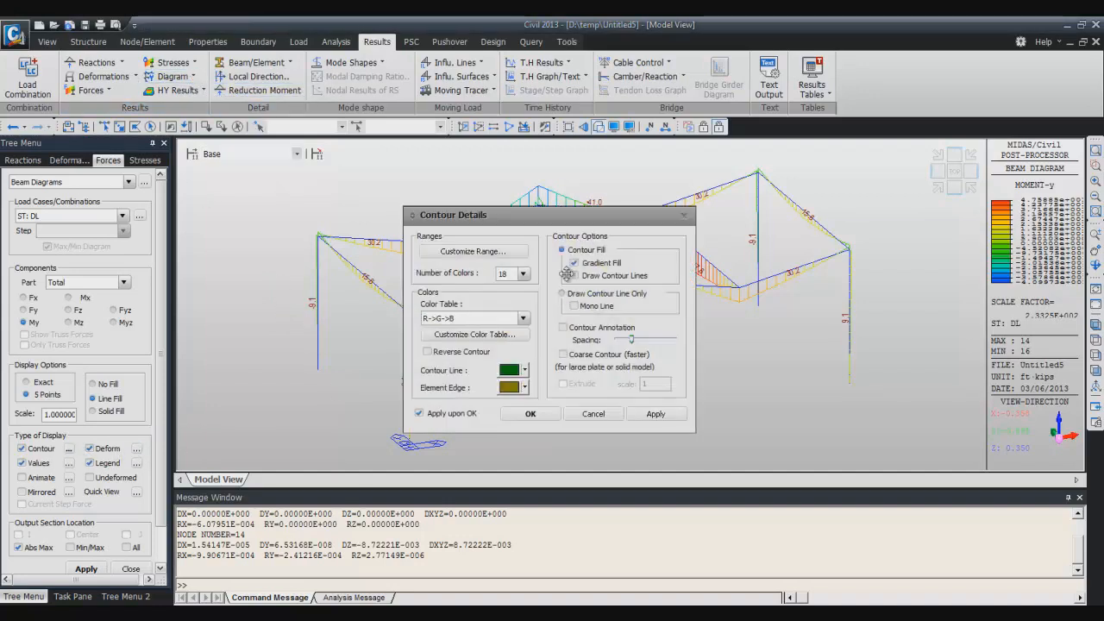
{"action": "left_click", "coordinate": [573, 276]}
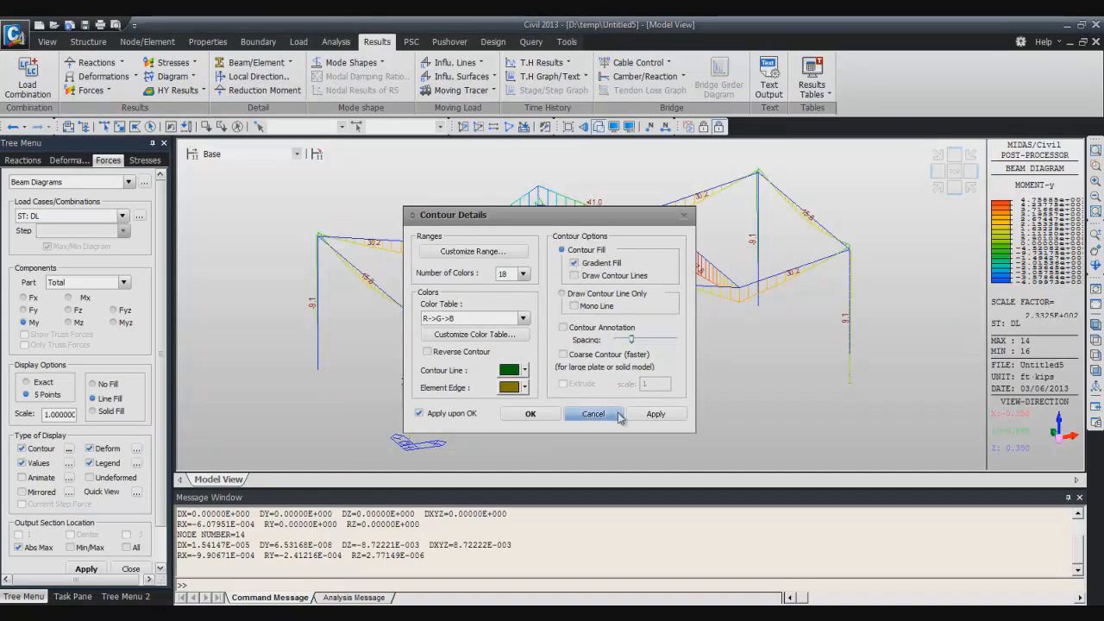
{"action": "left_click", "coordinate": [592, 414]}
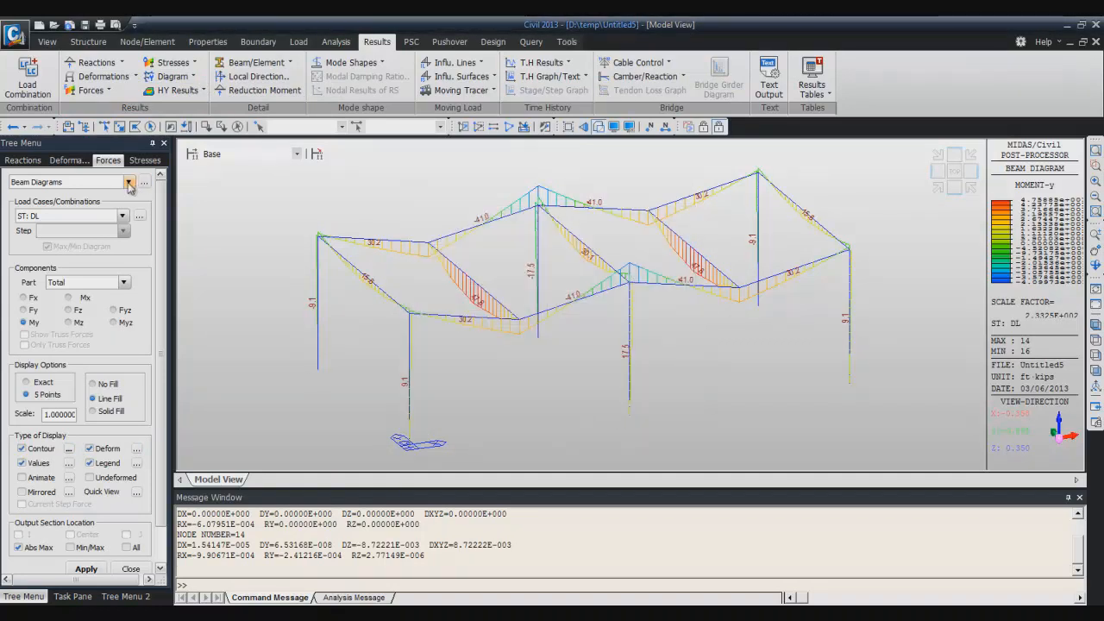
Recheck deformation settings and apply the dead-load My diagram to all frame members.
{"action": "left_click", "coordinate": [128, 182]}
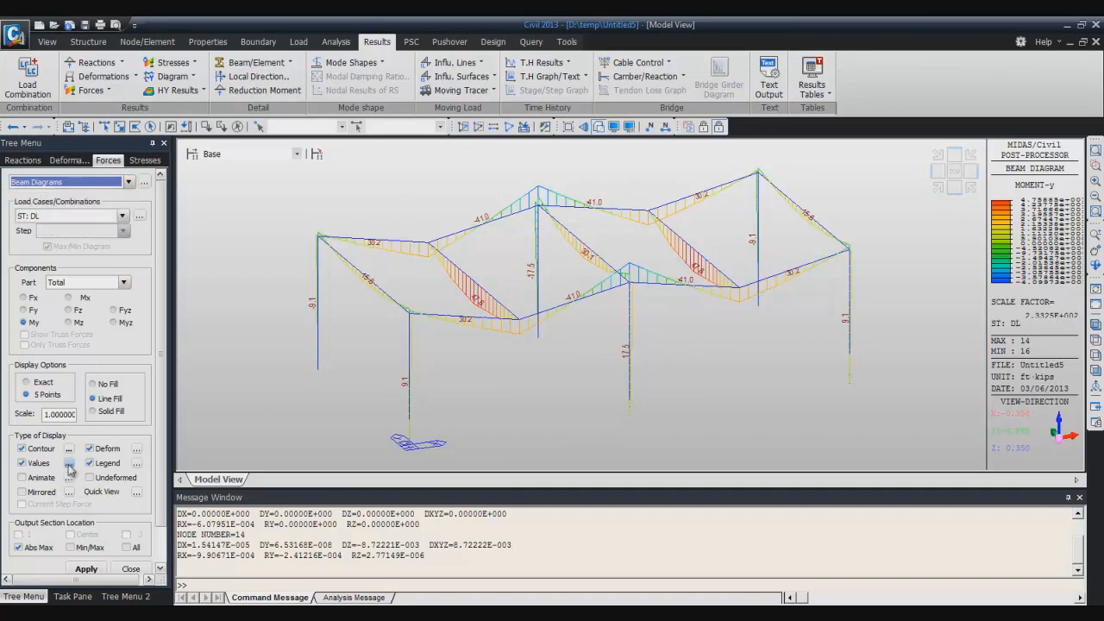
{"action": "left_click", "coordinate": [69, 463]}
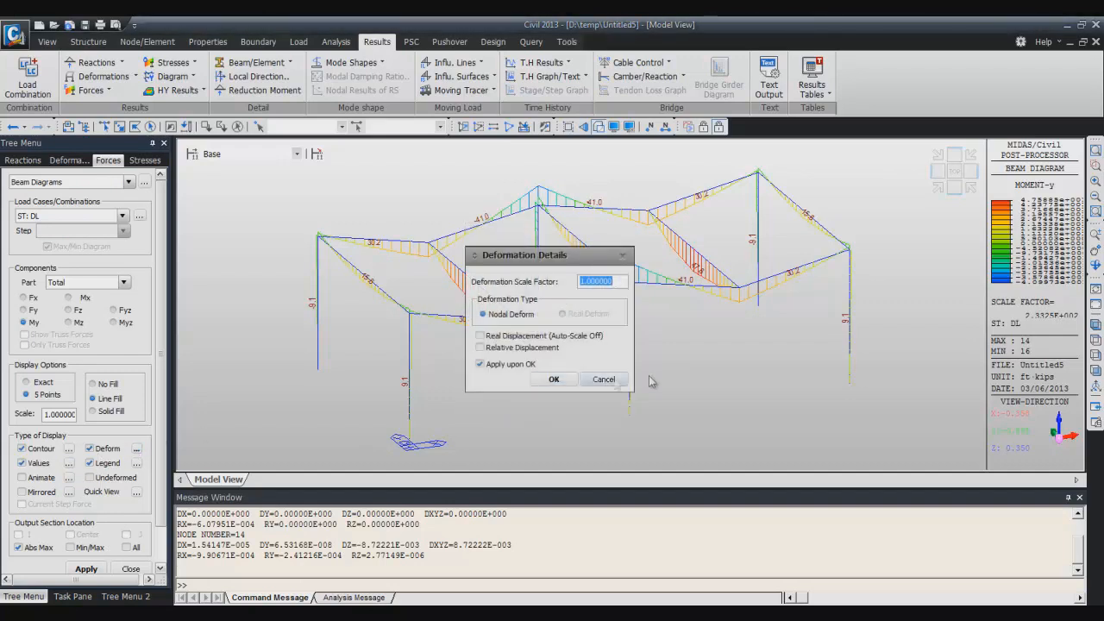
{"action": "left_click", "coordinate": [554, 380]}
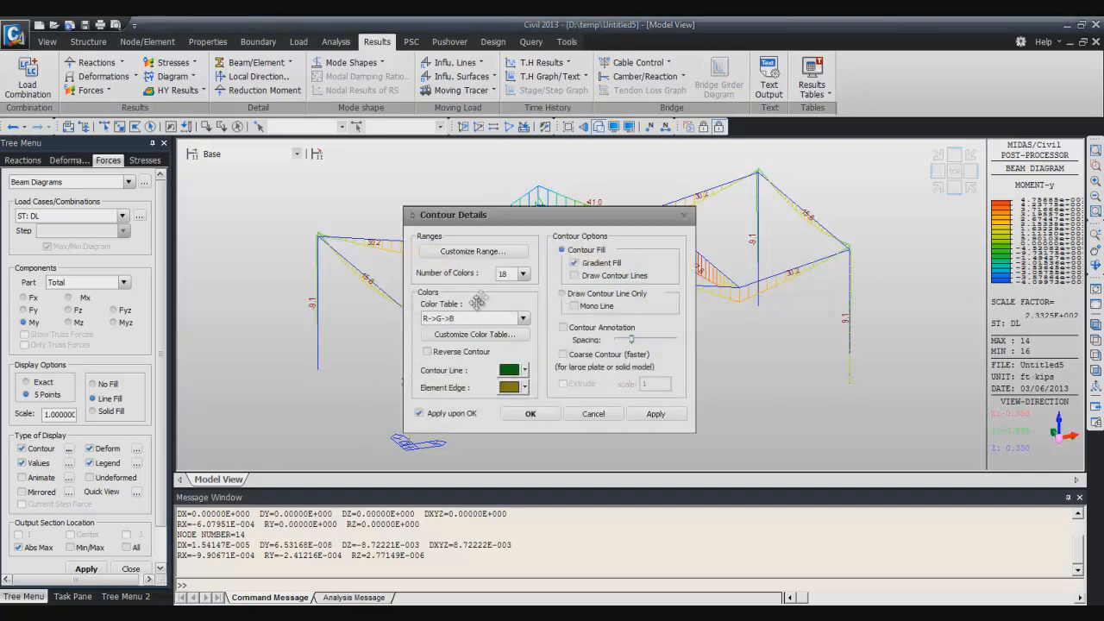
{"action": "mouse_move", "coordinate": [627, 285]}
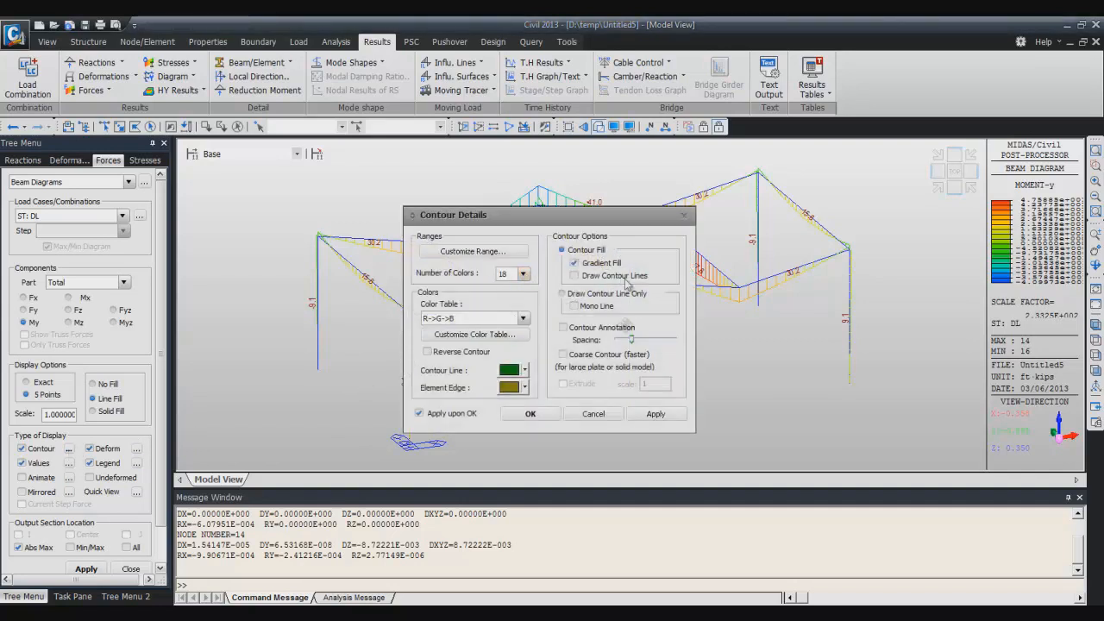
{"action": "left_click", "coordinate": [530, 414]}
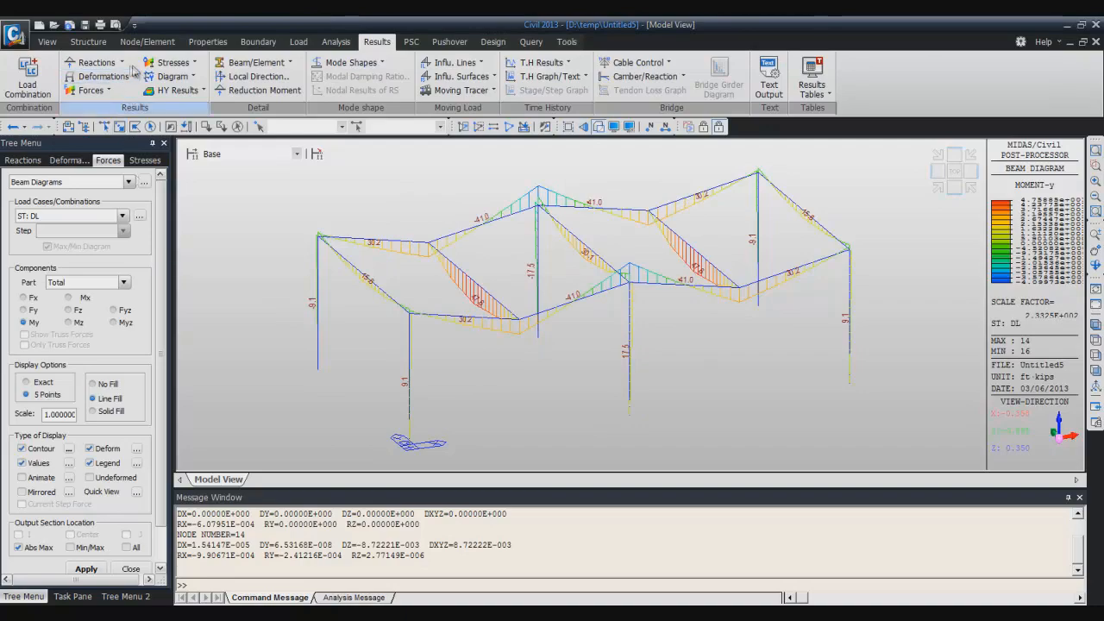
{"action": "left_click", "coordinate": [92, 91]}
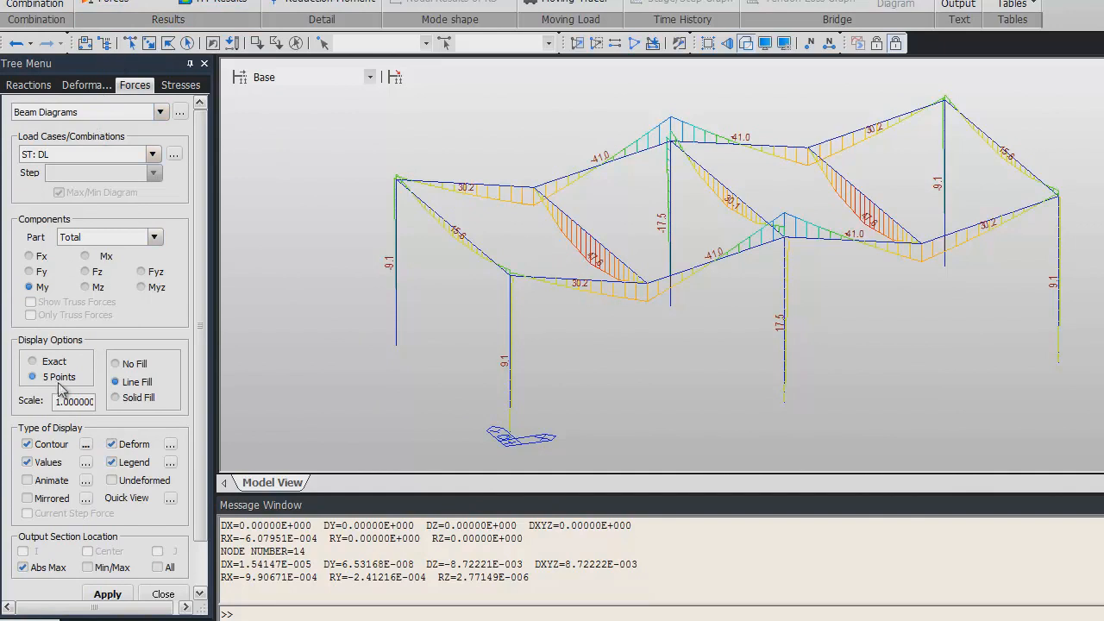
Redraw the My diagram using Exact values and Solid Fill.
{"action": "left_click", "coordinate": [32, 360]}
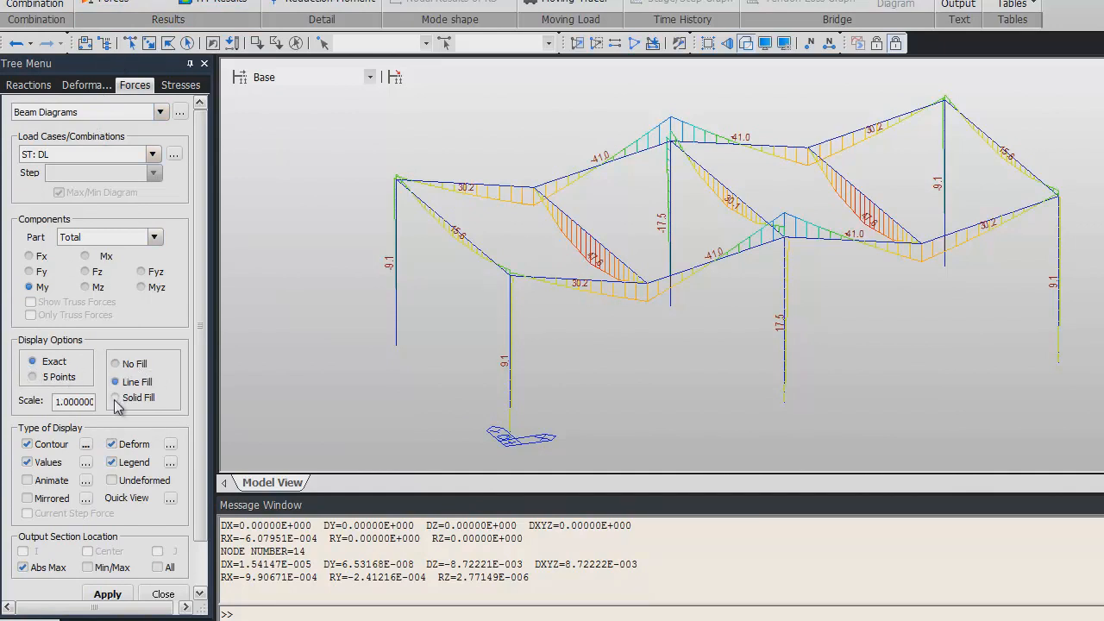
{"action": "left_click", "coordinate": [116, 398]}
{"action": "type", "text": "2.000000"}
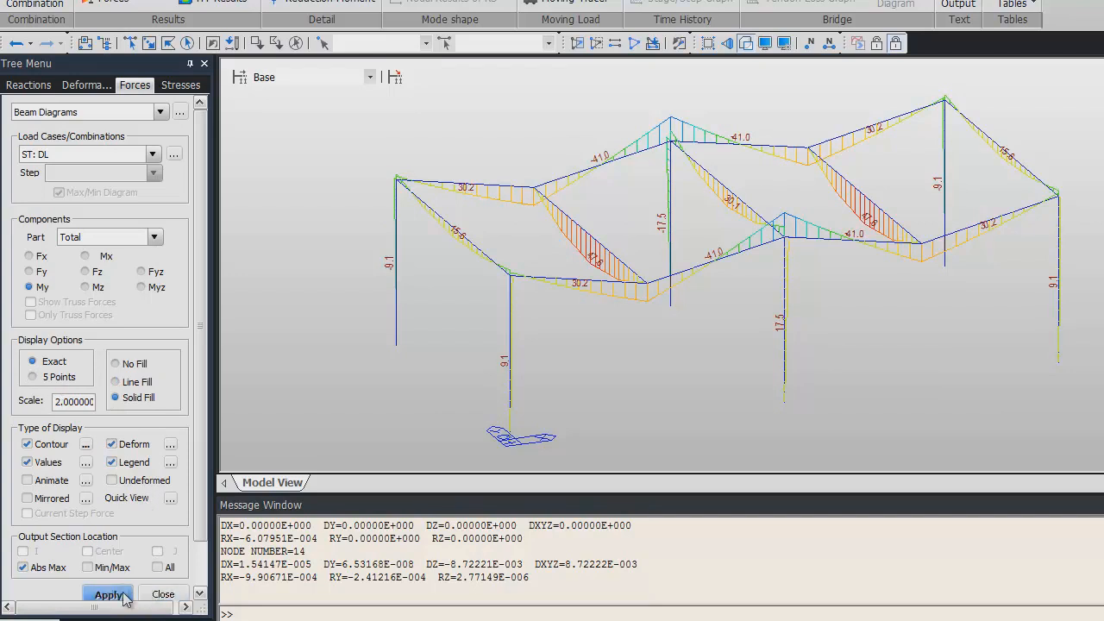
{"action": "left_click", "coordinate": [108, 595]}
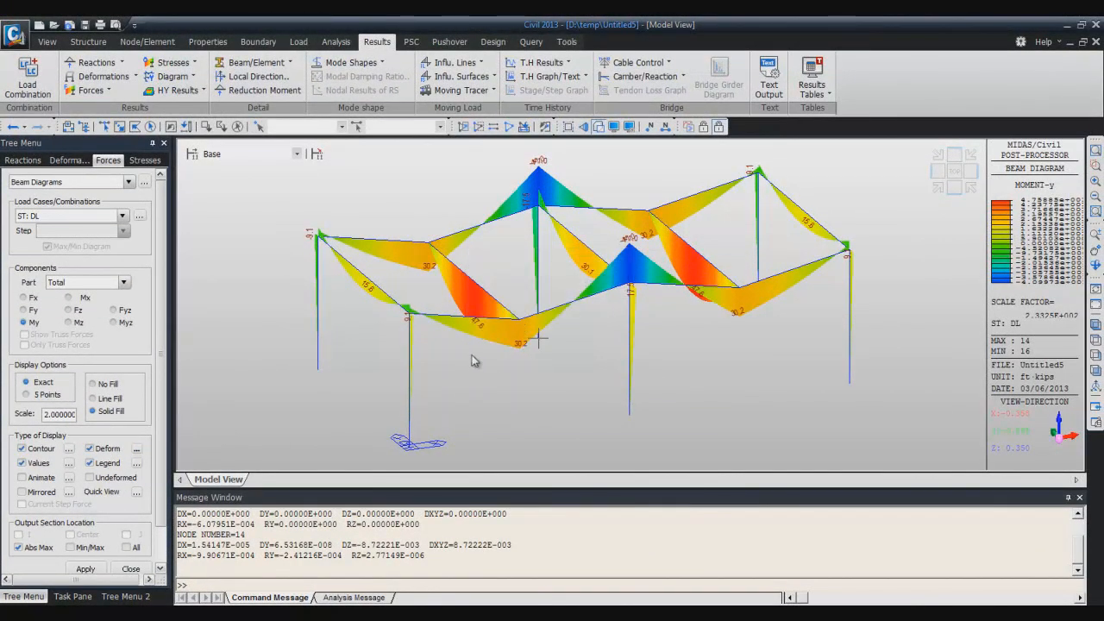
{"action": "mouse_move", "coordinate": [492, 351]}
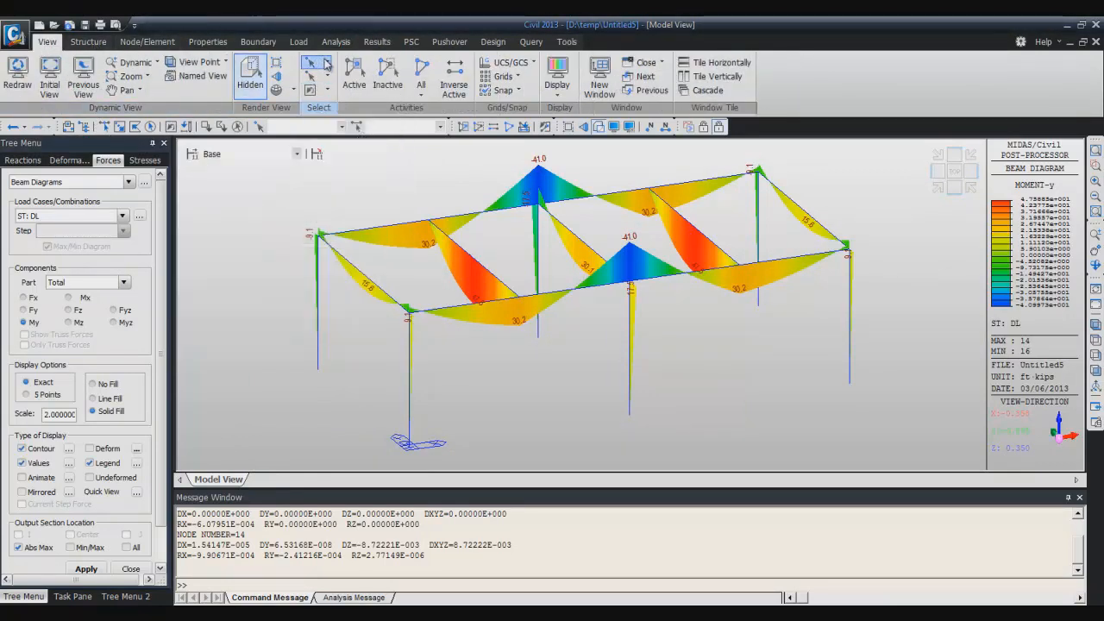
Isolate one XZ-plane frame with Plane Select and view it straight on.
{"action": "left_click", "coordinate": [316, 65]}
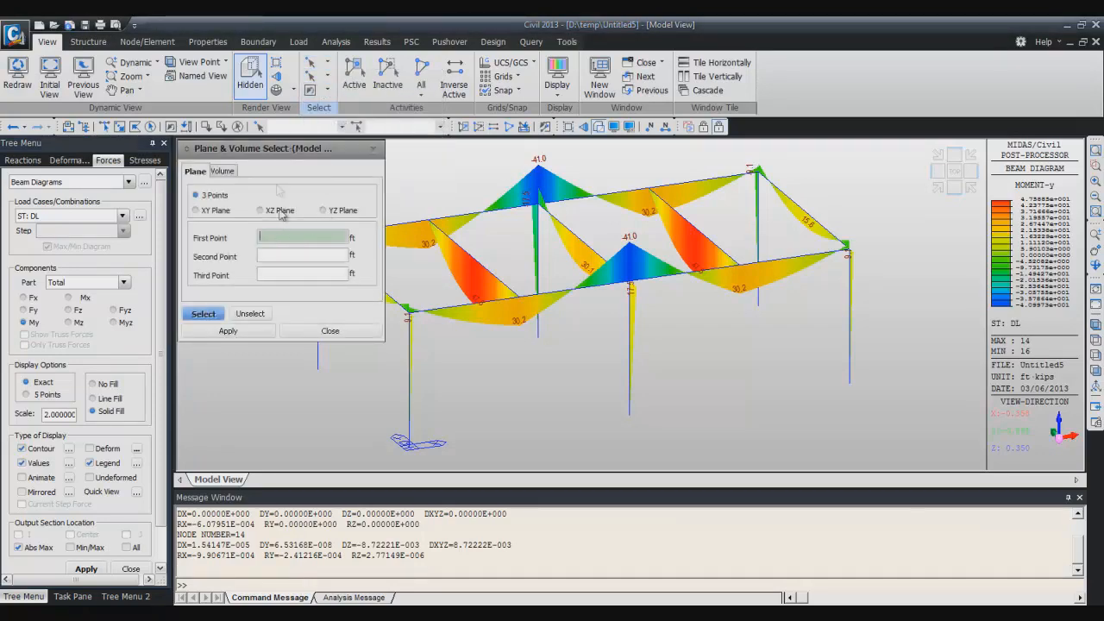
{"action": "left_click_drag", "start_coordinate": [280, 148], "coordinate": [549, 170]}
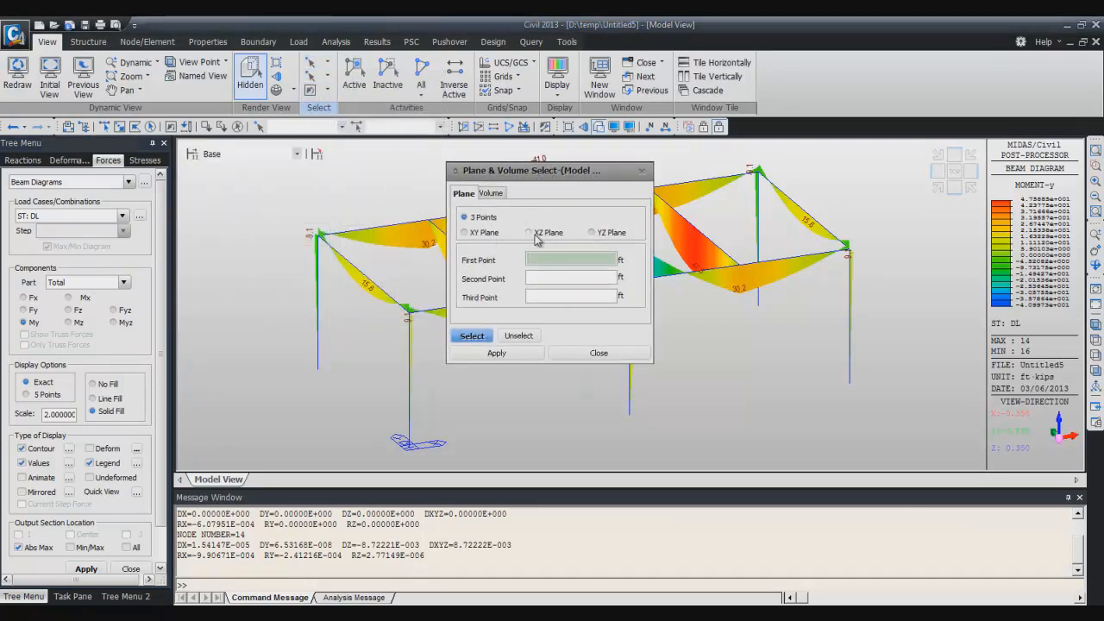
{"action": "left_click", "coordinate": [592, 233]}
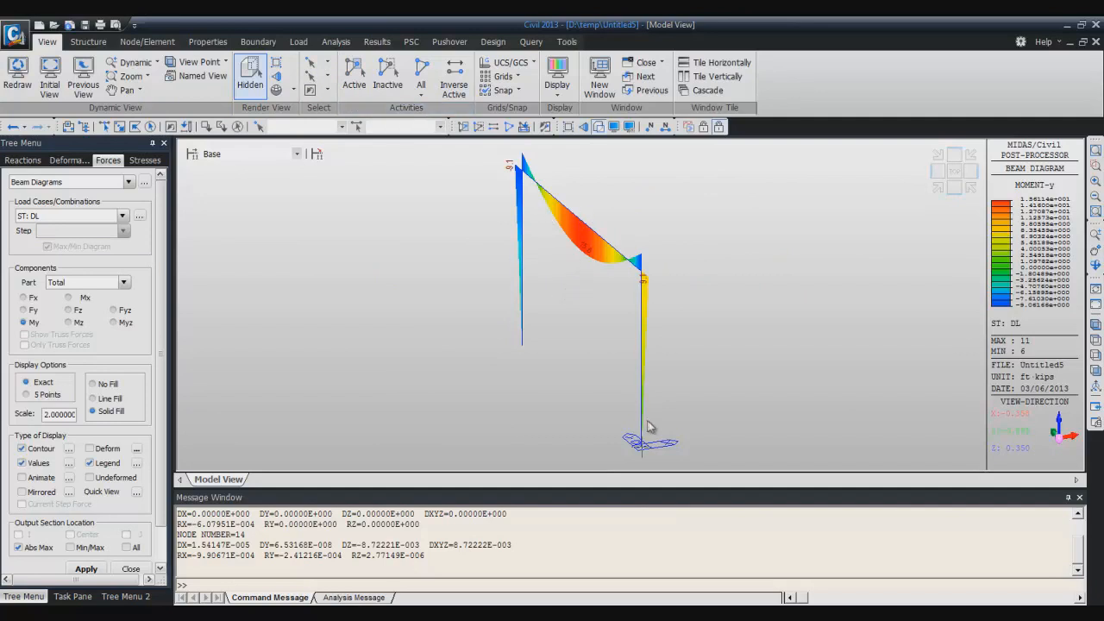
{"action": "left_click", "coordinate": [953, 188]}
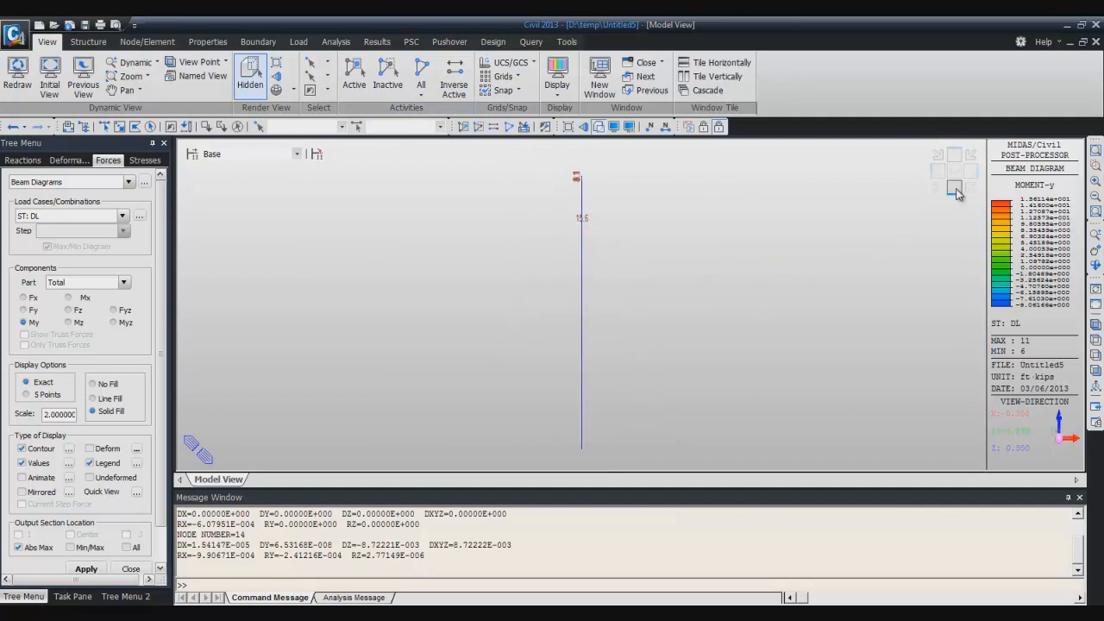
Label the line-filled moment diagram at all output section locations.
{"action": "left_click", "coordinate": [970, 171]}
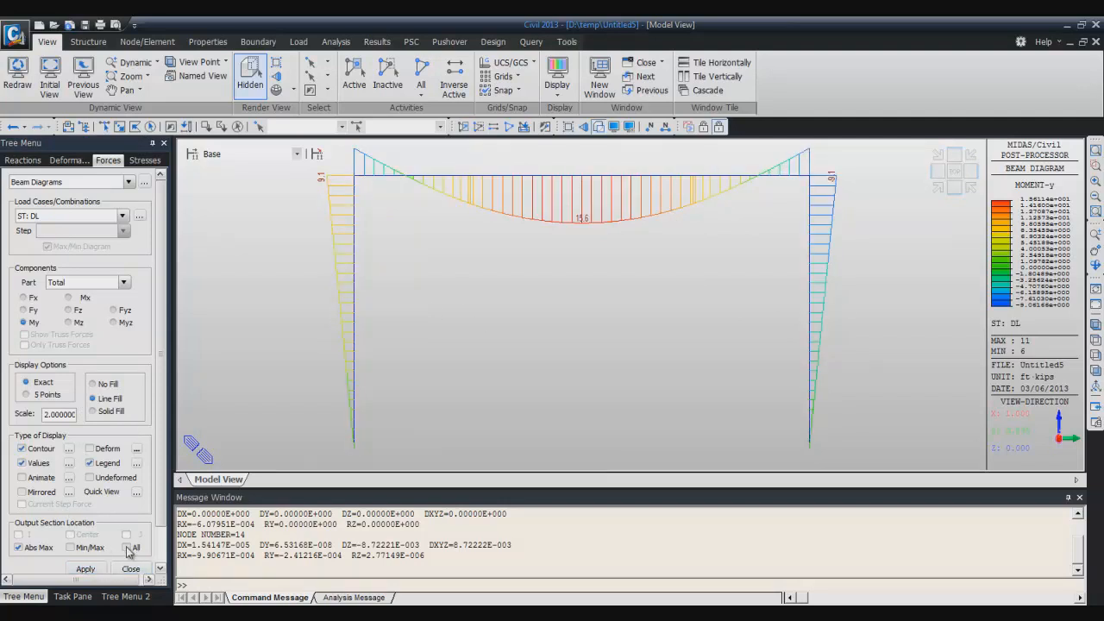
{"action": "left_click", "coordinate": [126, 548]}
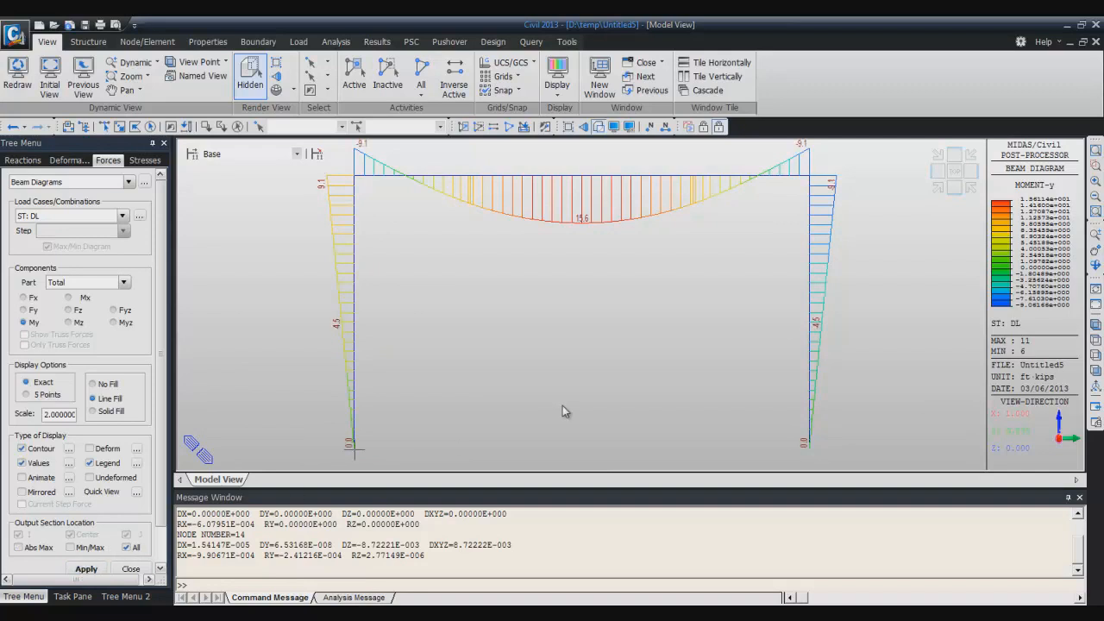
{"action": "mouse_move", "coordinate": [705, 197]}
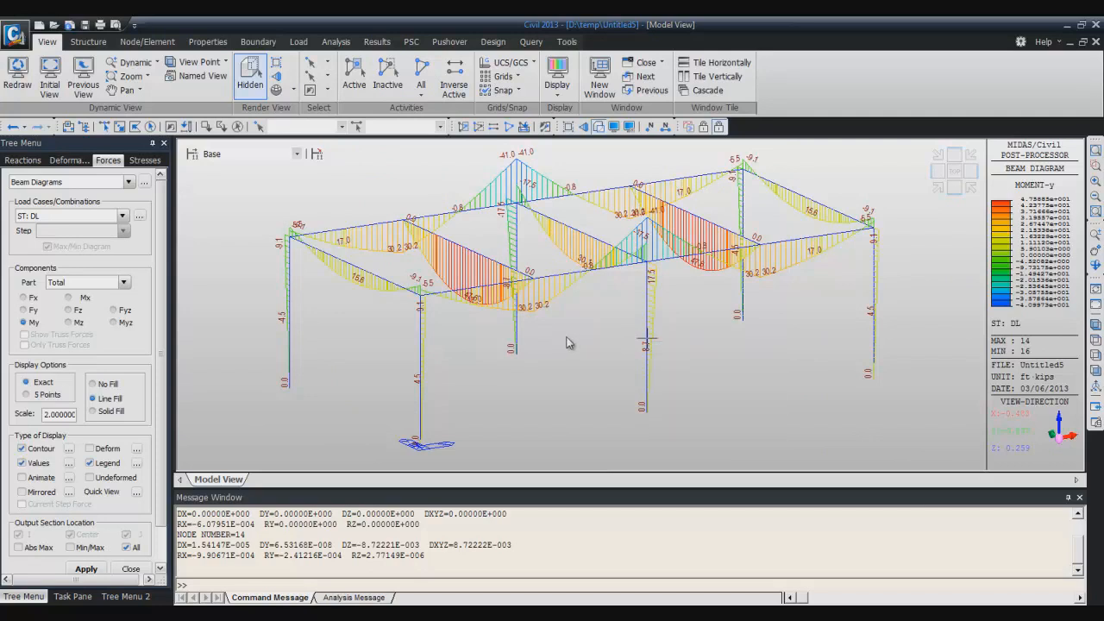
{"action": "mouse_move", "coordinate": [544, 299]}
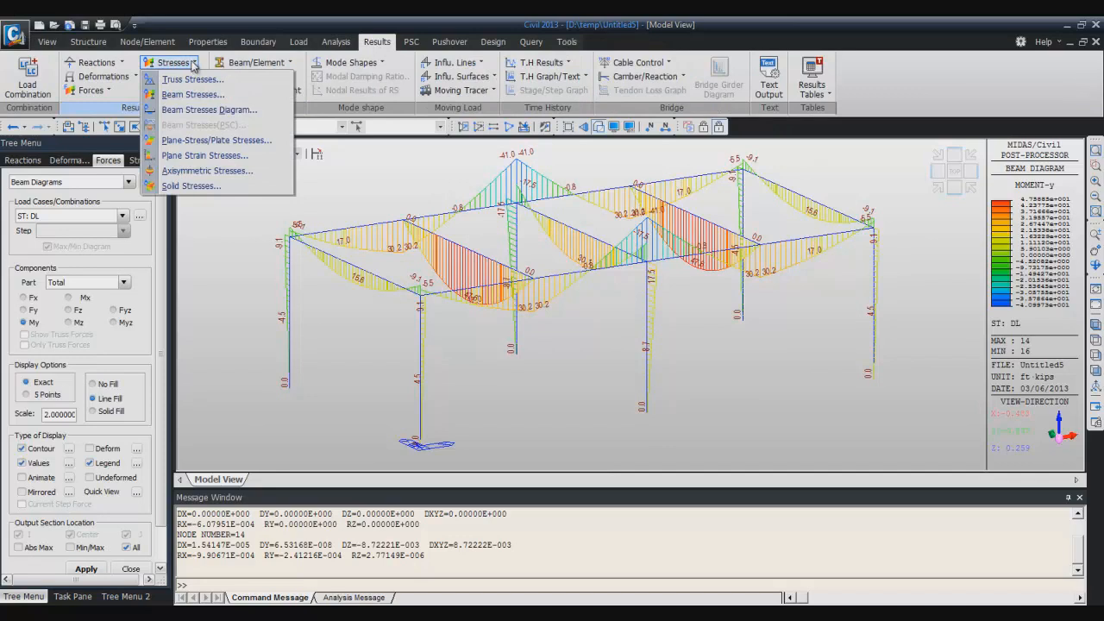
{"action": "mouse_move", "coordinate": [209, 109]}
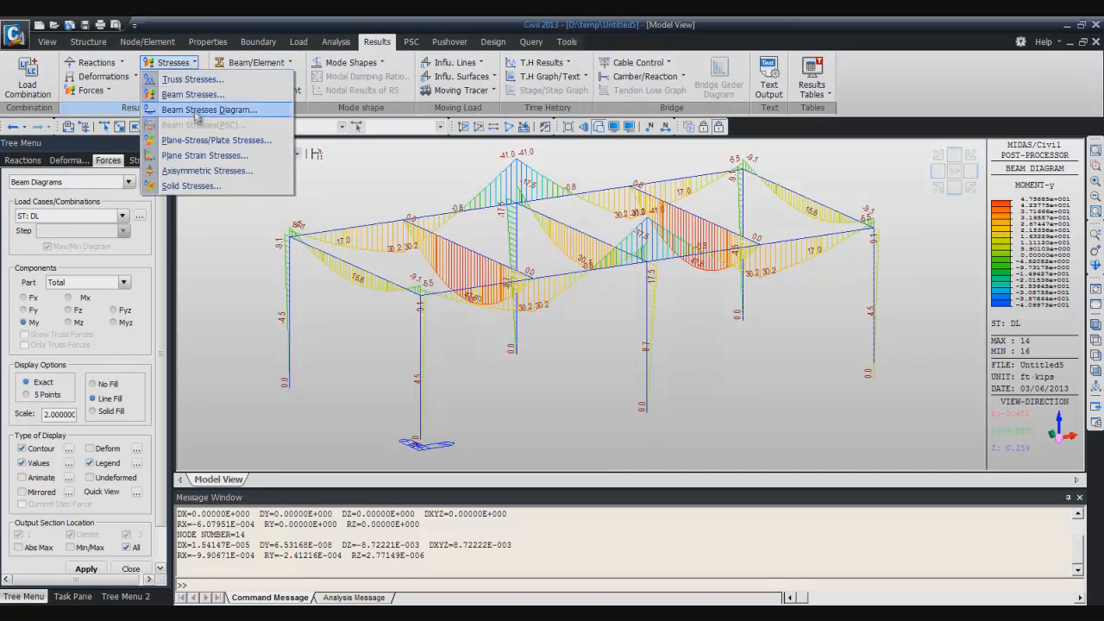
Show dead-load Combined beam stresses as a colour contour and orbit the frame.
{"action": "left_click", "coordinate": [193, 94]}
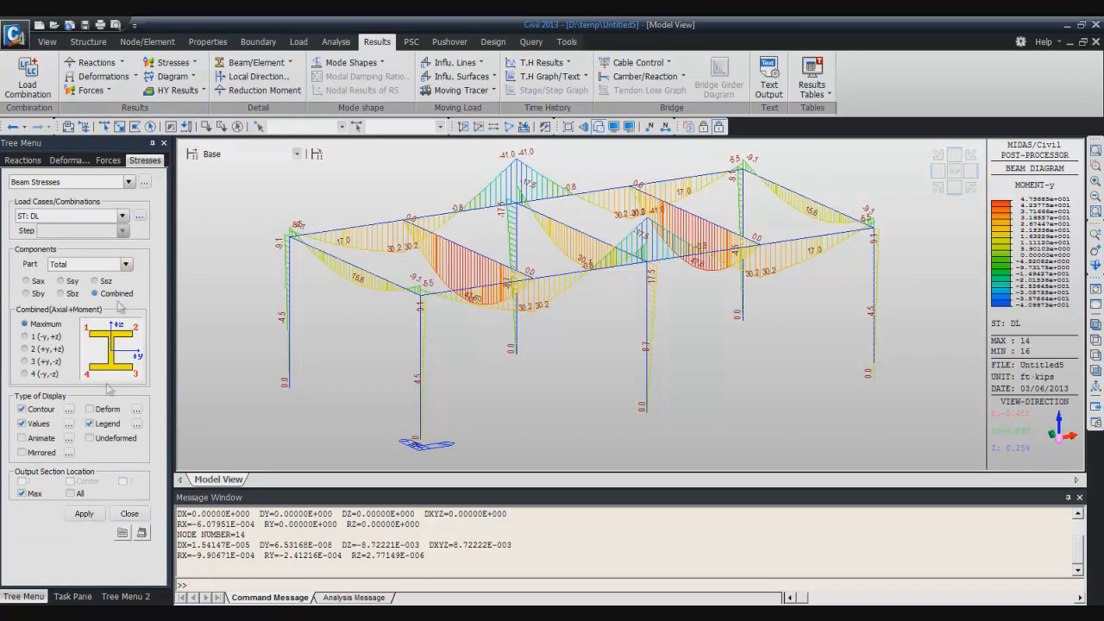
{"action": "left_click", "coordinate": [84, 513]}
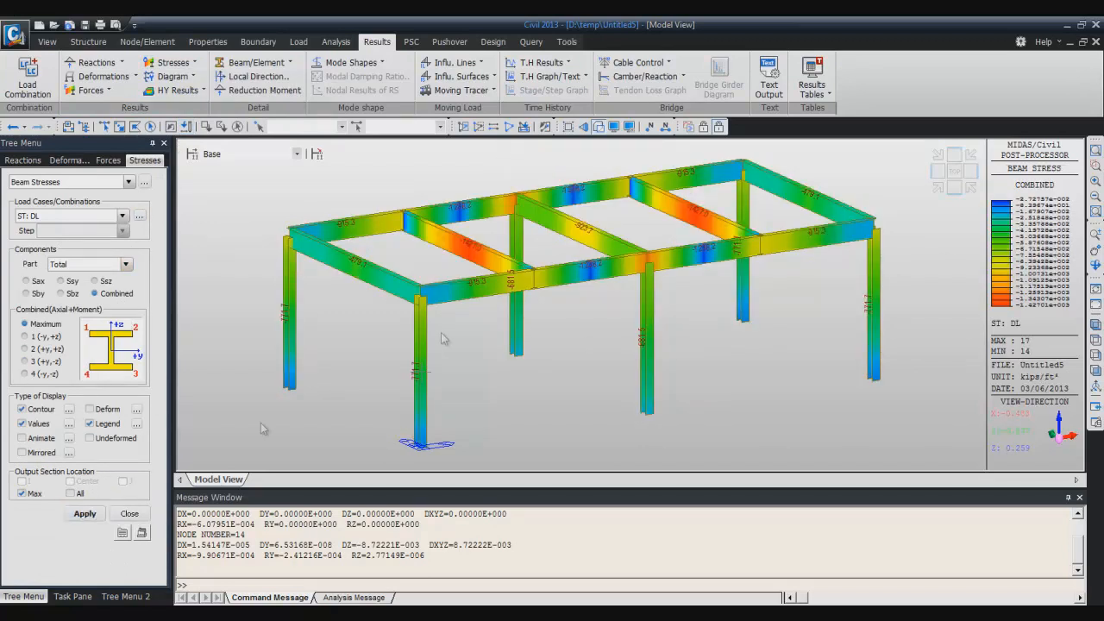
{"action": "mouse_move", "coordinate": [570, 289]}
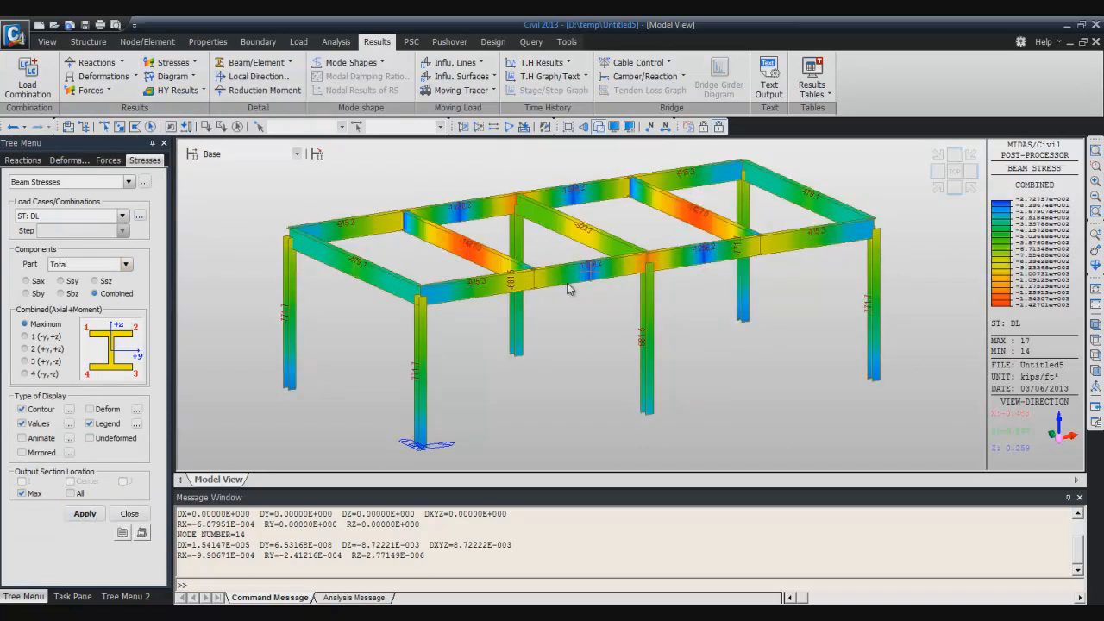
{"action": "mouse_move", "coordinate": [502, 321]}
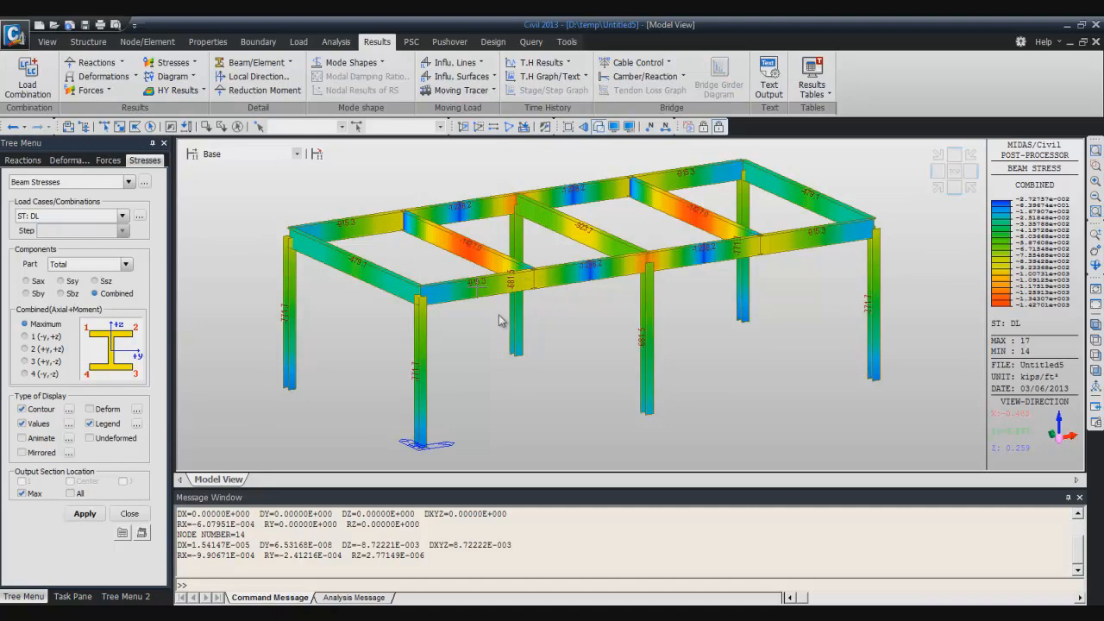
{"action": "left_click_drag", "start_coordinate": [500, 321], "coordinate": [582, 326]}
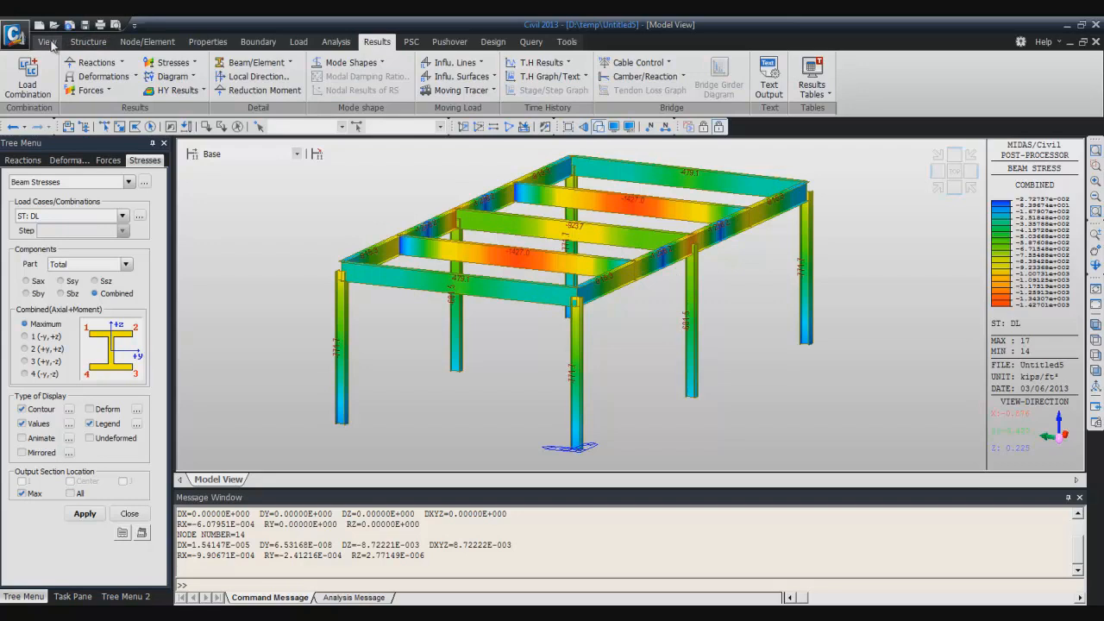
{"action": "left_click", "coordinate": [46, 41]}
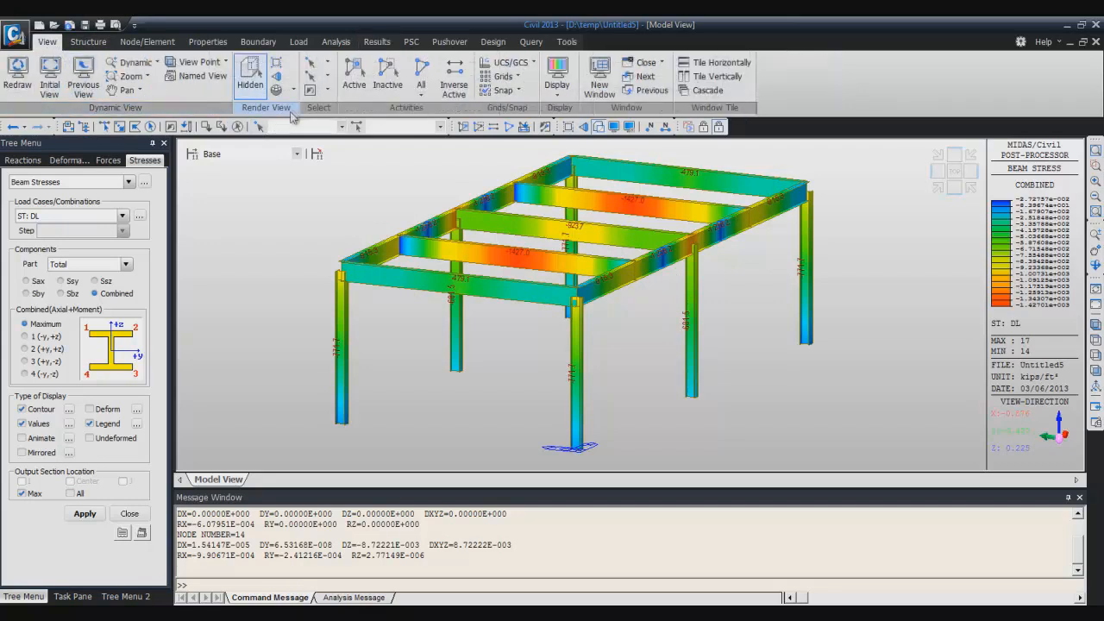
{"action": "left_click", "coordinate": [276, 91]}
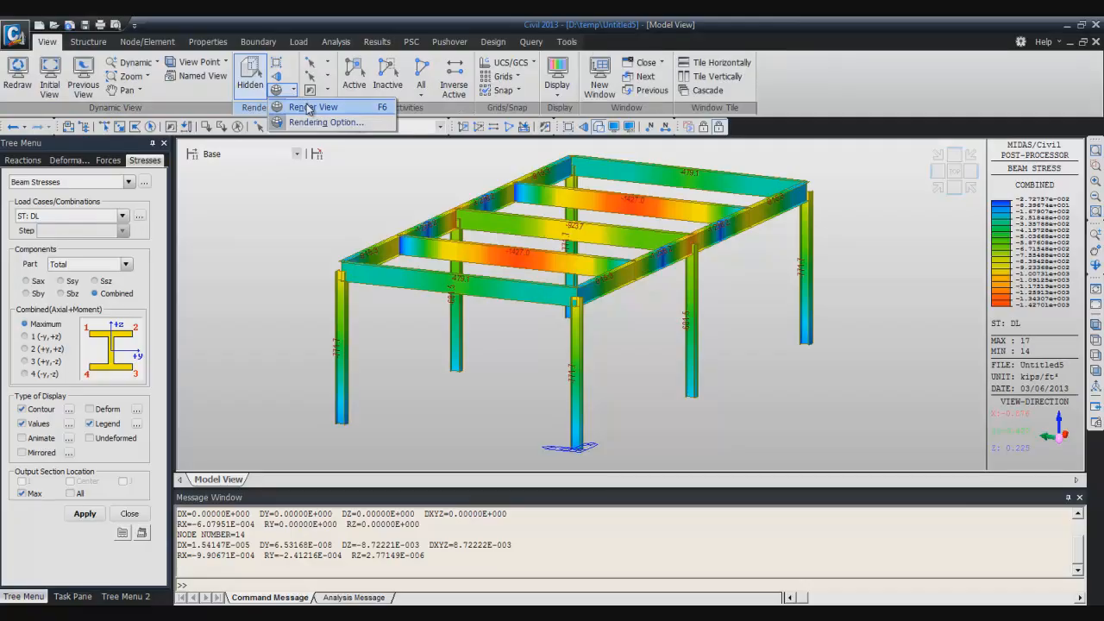
{"action": "left_click", "coordinate": [315, 106]}
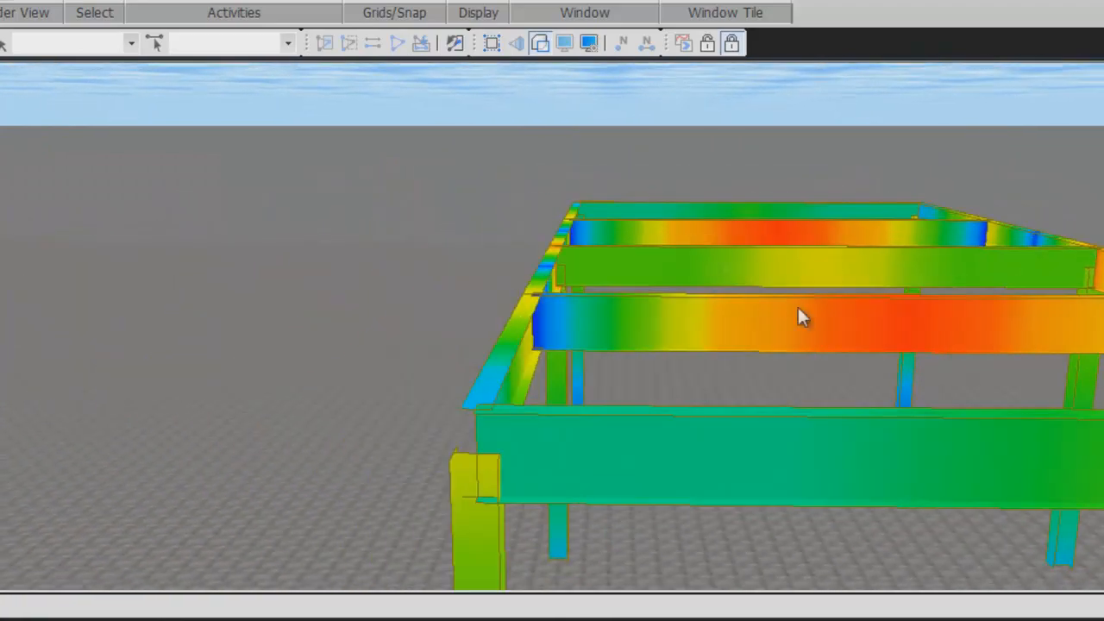
{"action": "left_click_drag", "start_coordinate": [801, 316], "coordinate": [684, 204]}
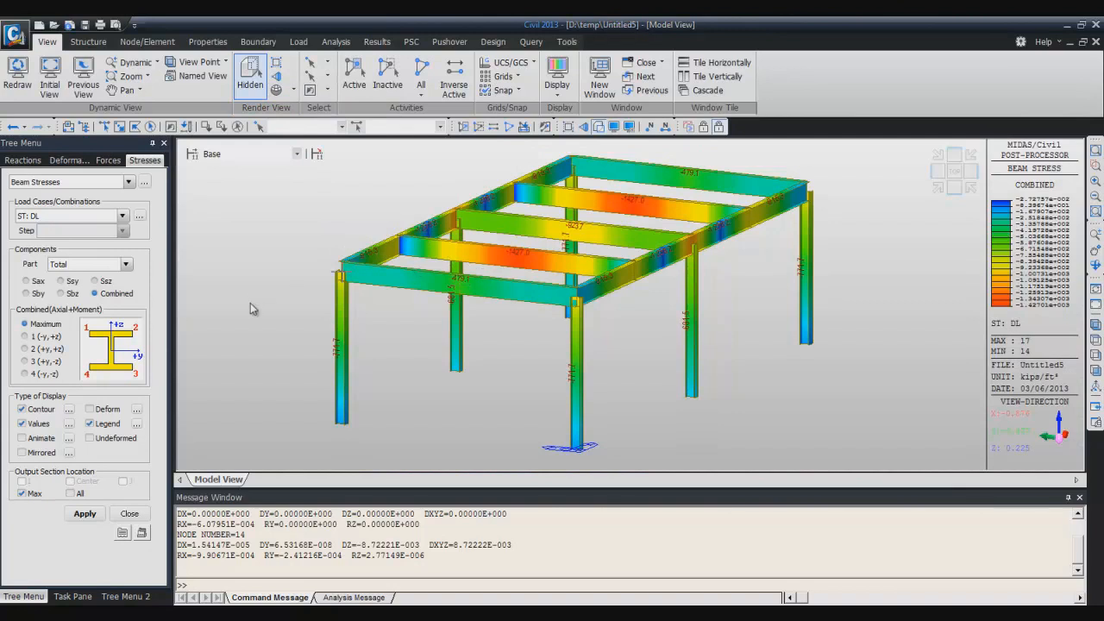
{"action": "mouse_move", "coordinate": [231, 315]}
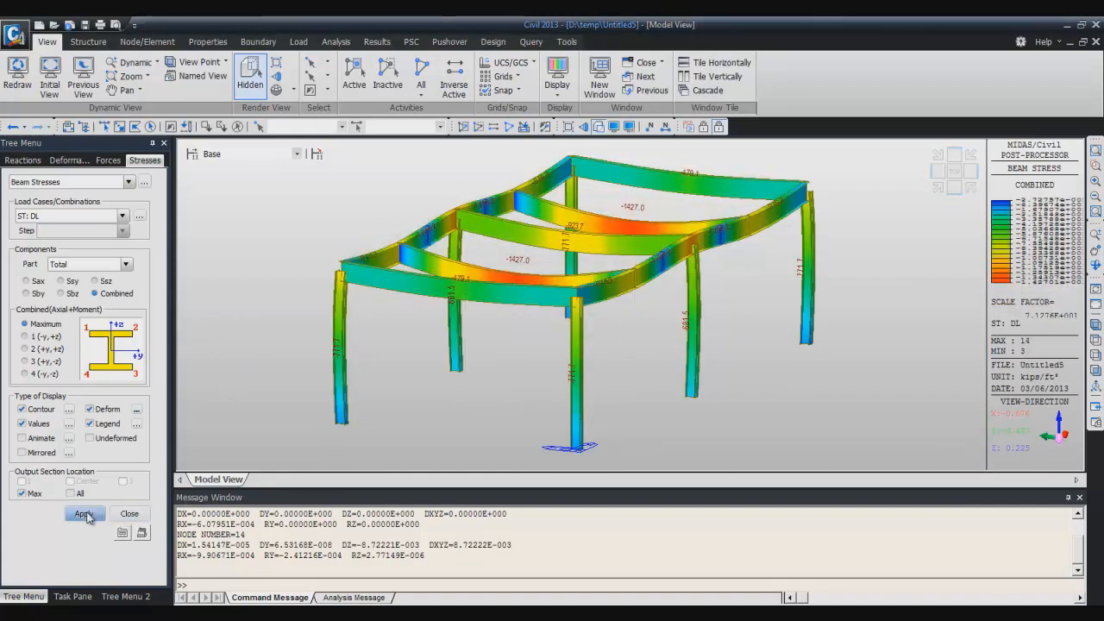
Animate the combined stresses on the deformed frame, play it, then stop.
{"action": "left_click", "coordinate": [84, 513]}
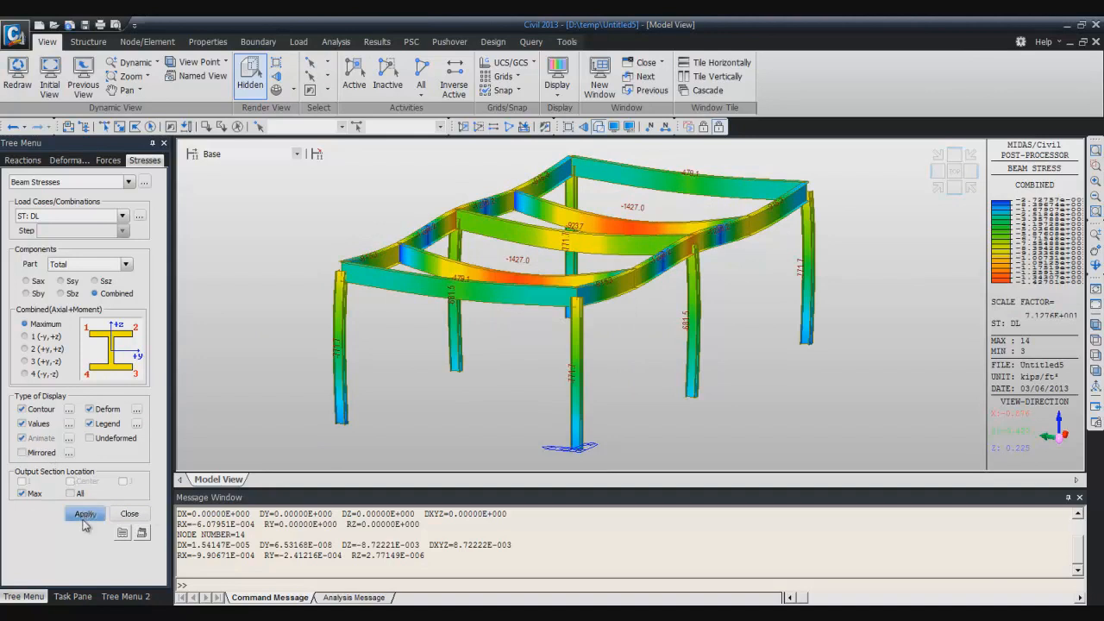
{"action": "left_click", "coordinate": [84, 513]}
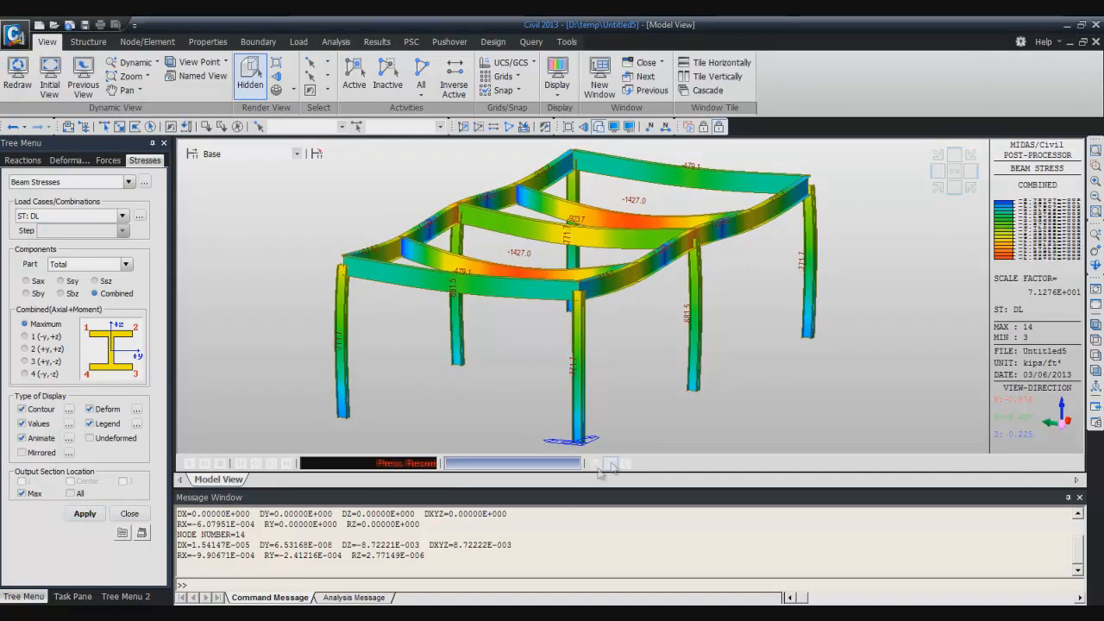
{"action": "left_click", "coordinate": [610, 463]}
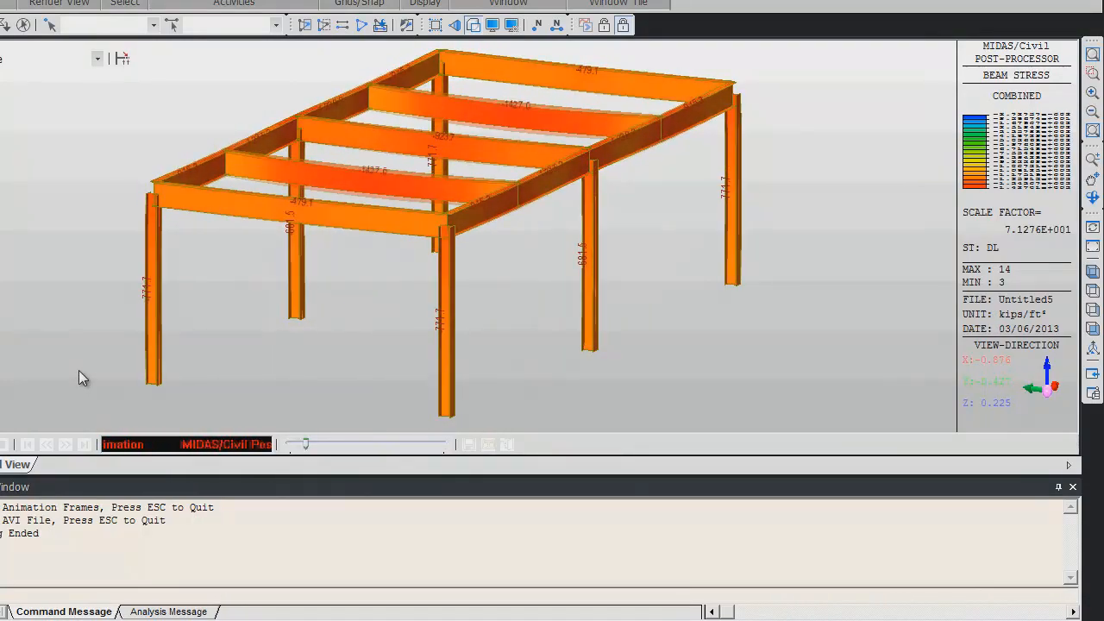
{"action": "left_click", "coordinate": [7, 444]}
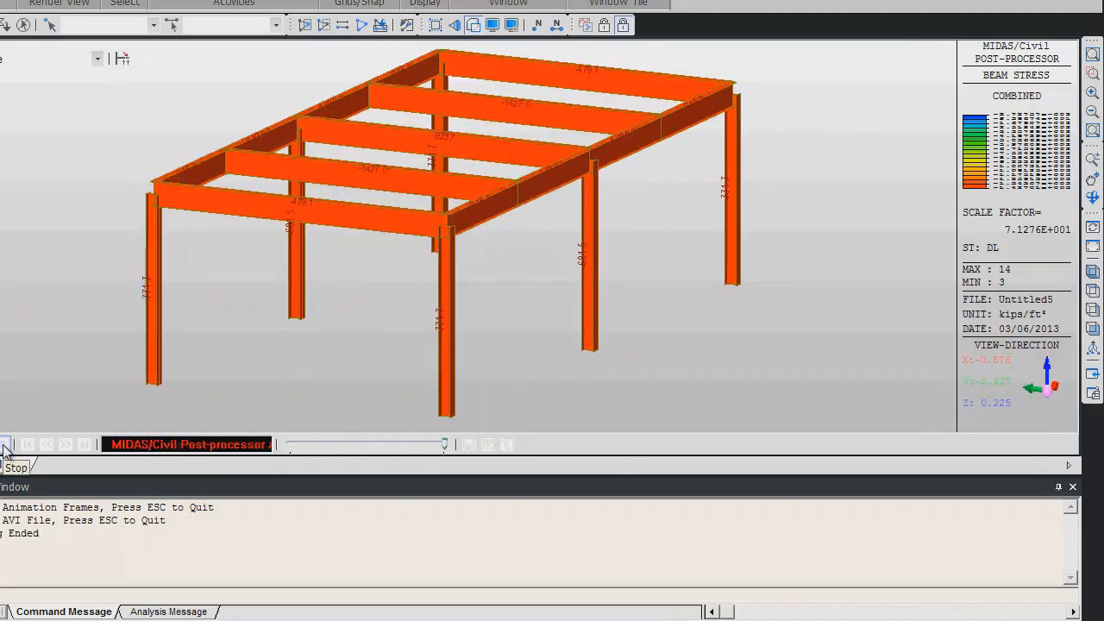